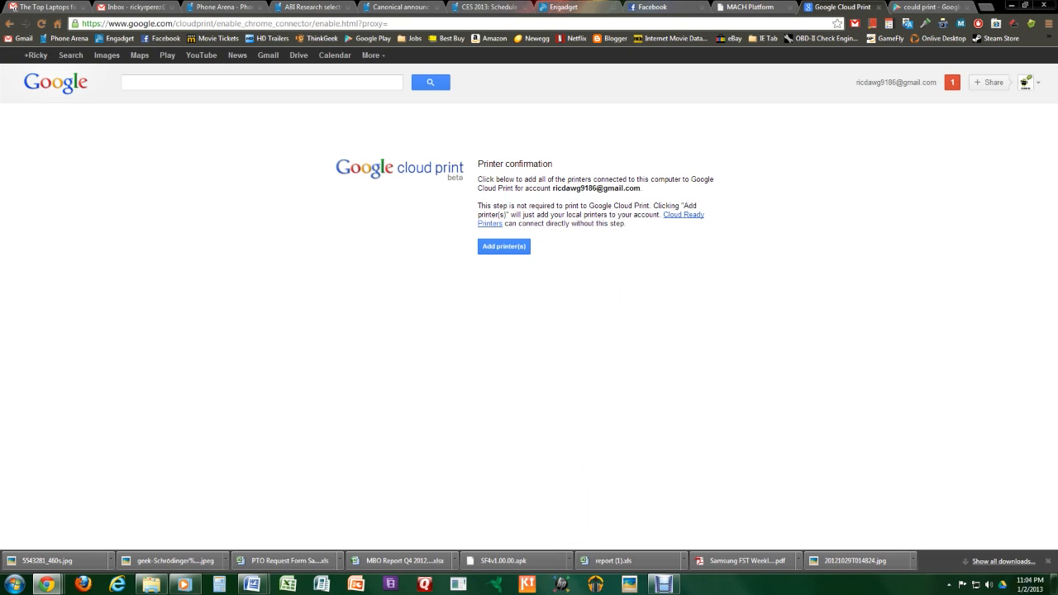
mouse_move(861, 250)
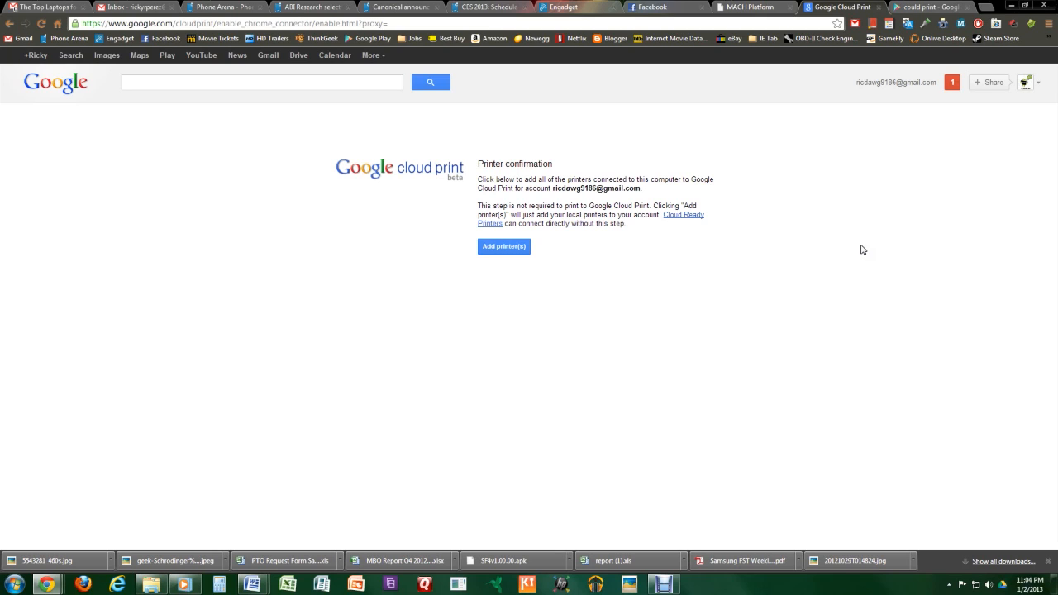
mouse_move(382, 163)
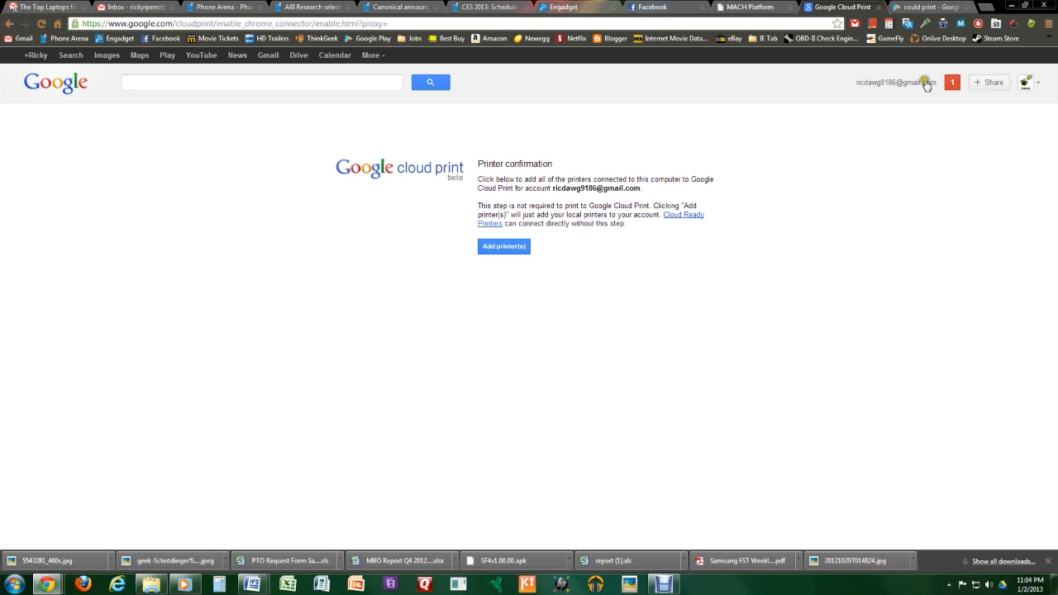
mouse_move(805, 101)
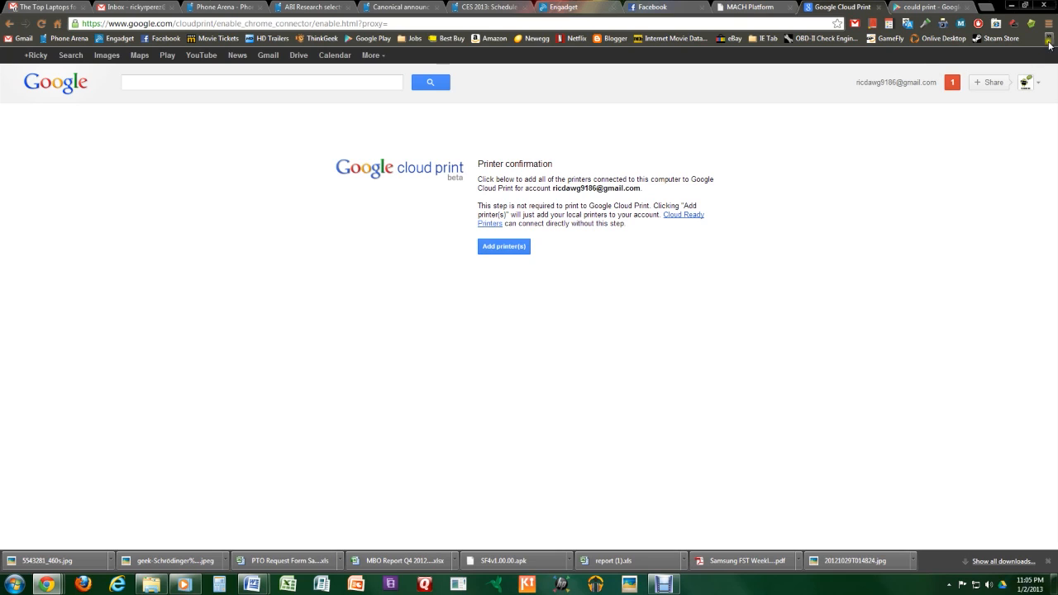
mouse_move(1049, 24)
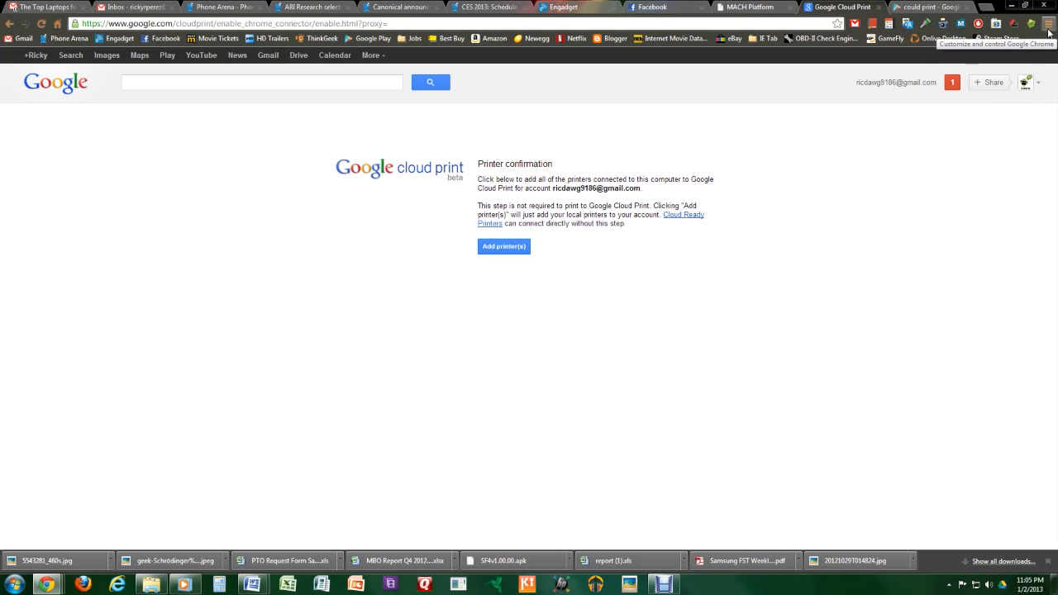
- Open Chrome's advanced settings and choose Add printers under Google Cloud Print
click(1050, 24)
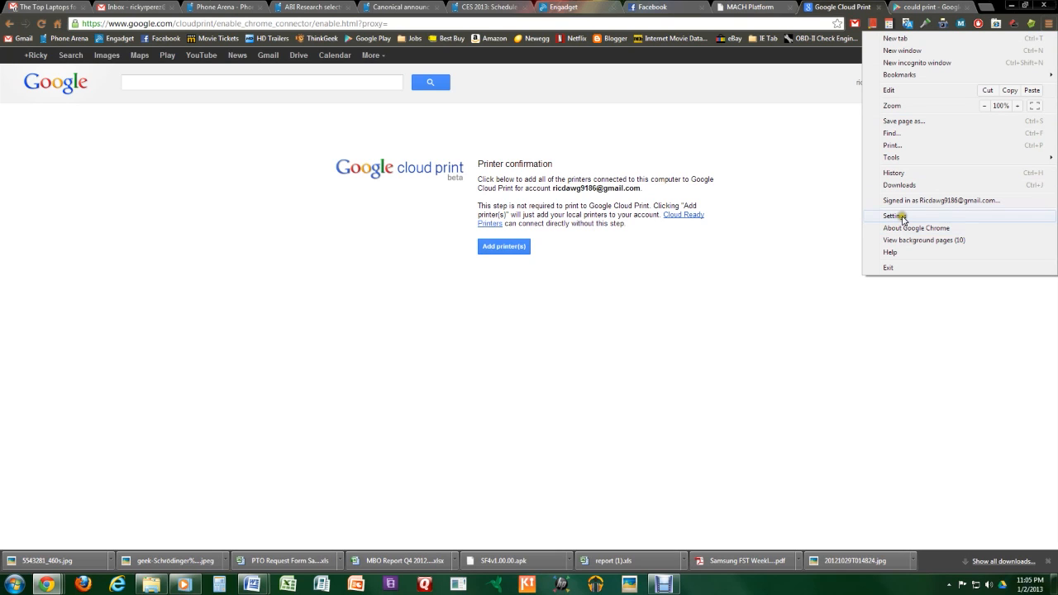
click(893, 216)
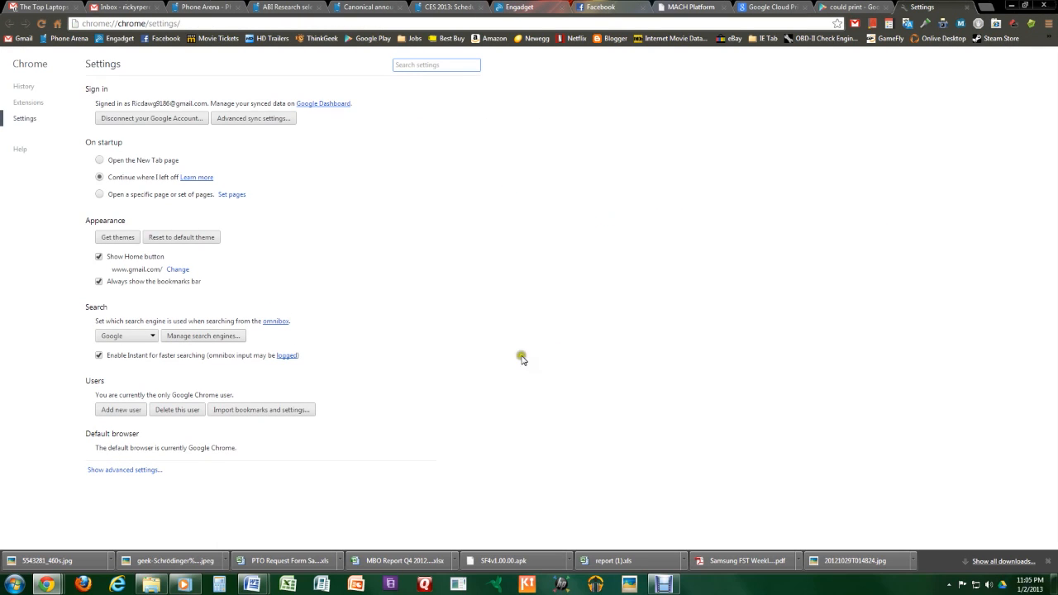
mouse_move(167, 475)
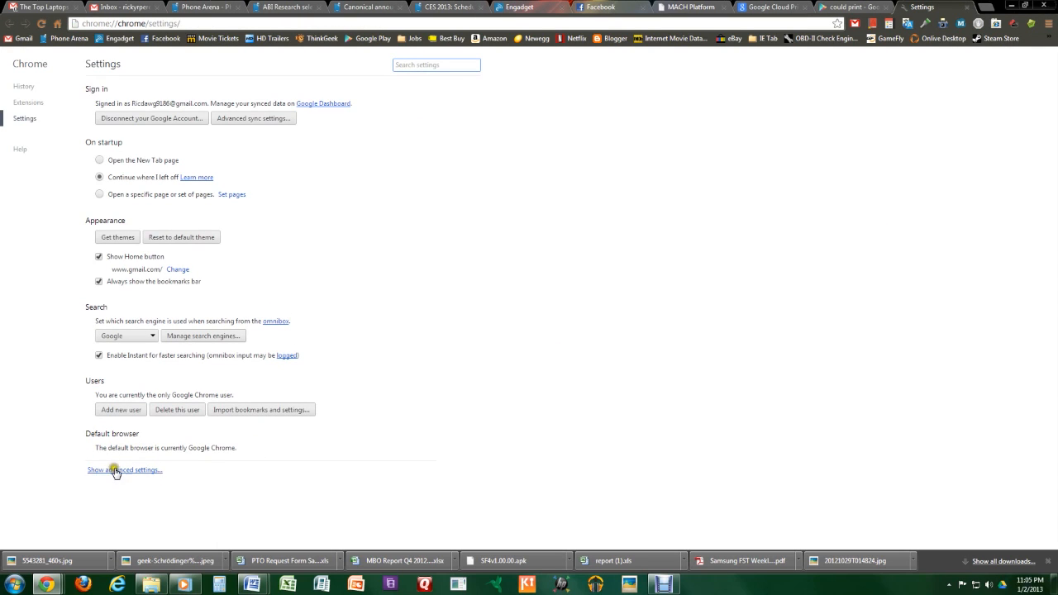
click(125, 469)
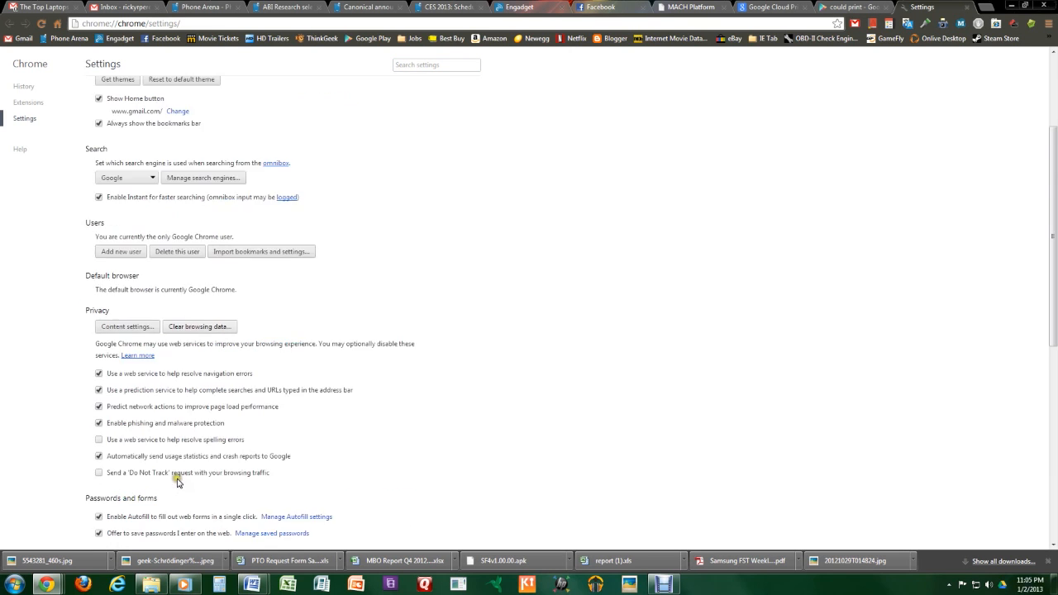
scroll(down, 3)
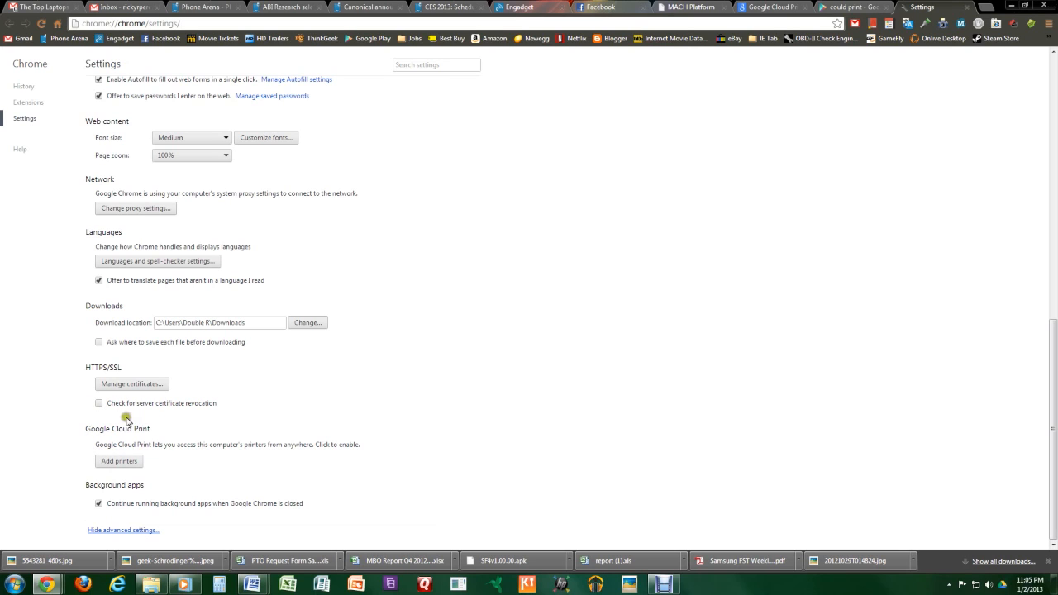
click(118, 461)
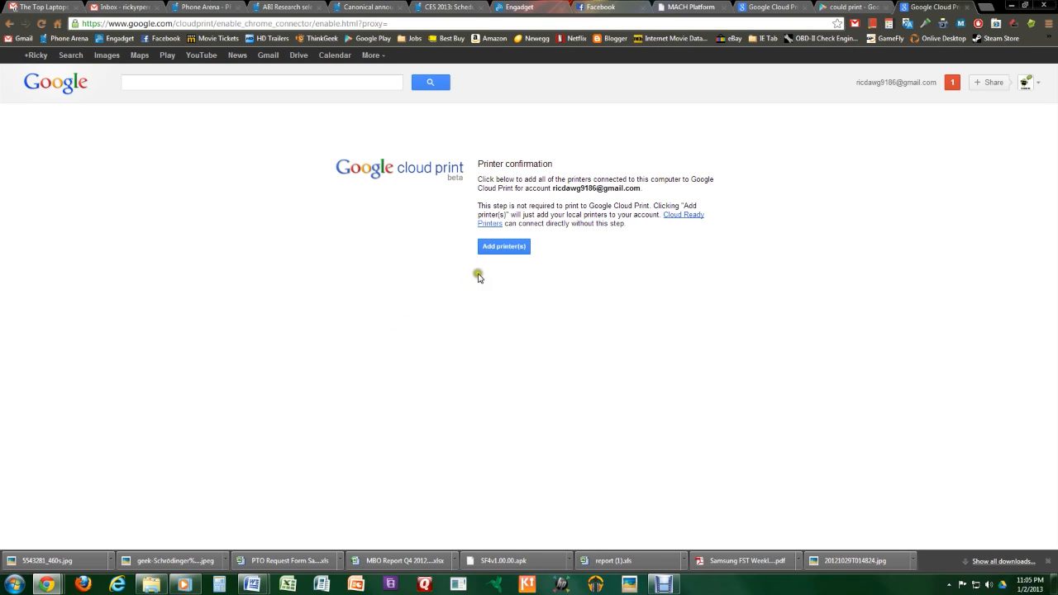
mouse_move(504, 206)
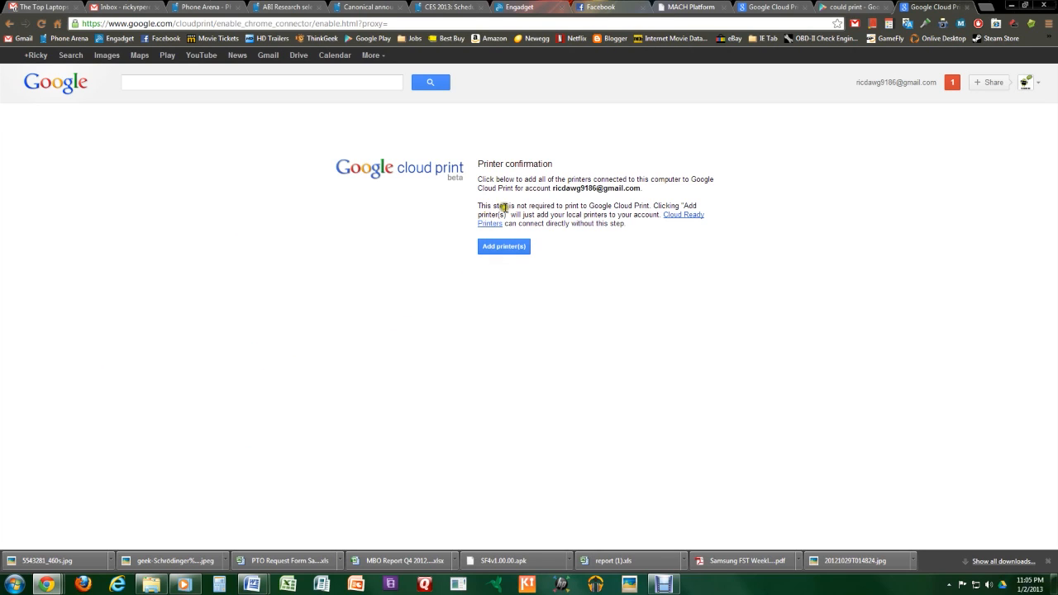
- Highlight the optional-step note and add this computer's printers to Google Cloud Print
drag(478, 205, 626, 223)
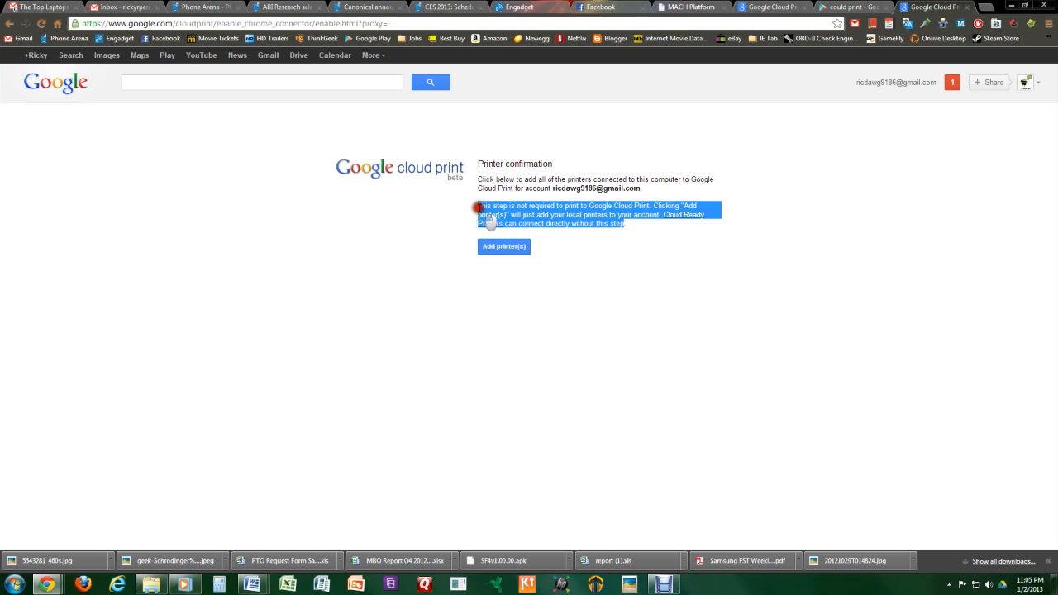
mouse_move(608, 222)
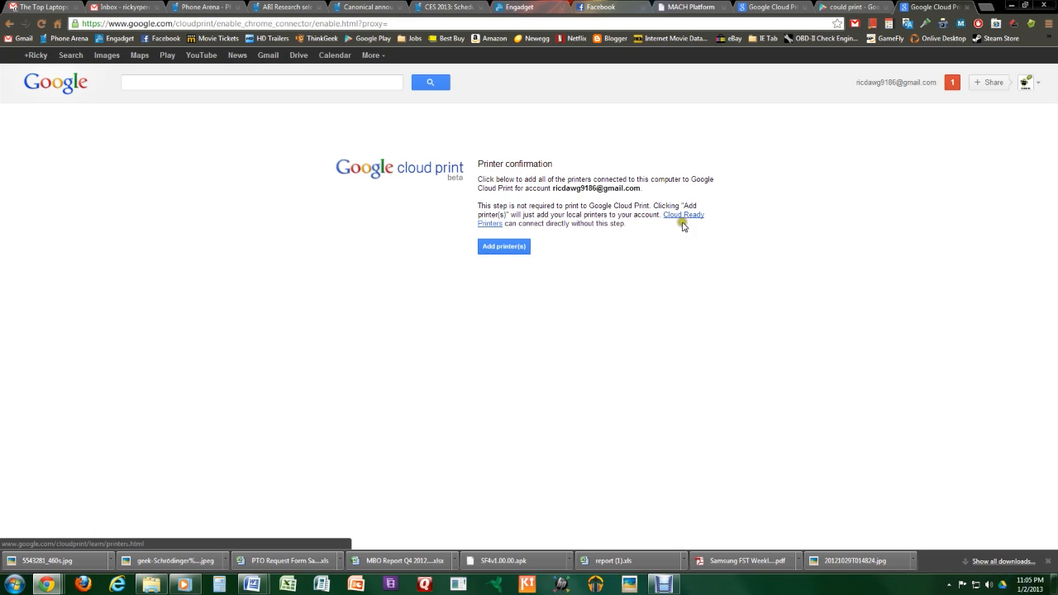
mouse_move(588, 251)
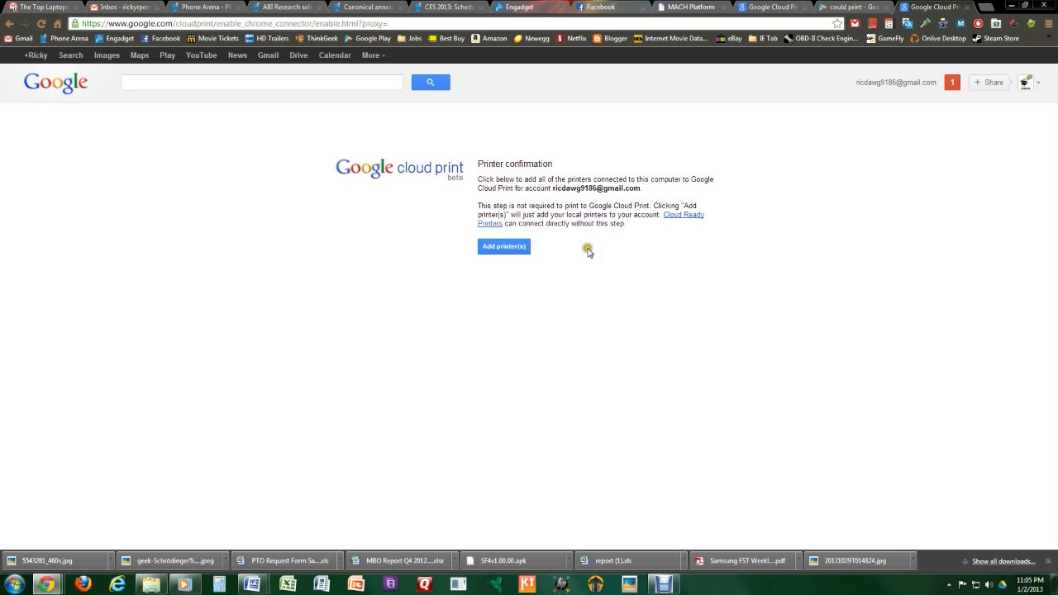
mouse_move(678, 219)
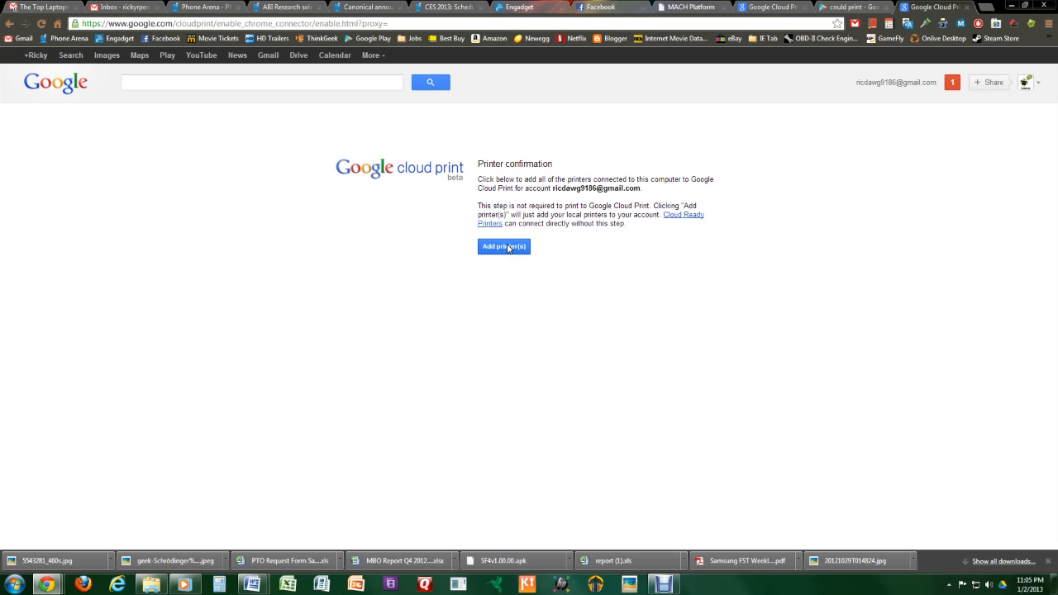
click(503, 246)
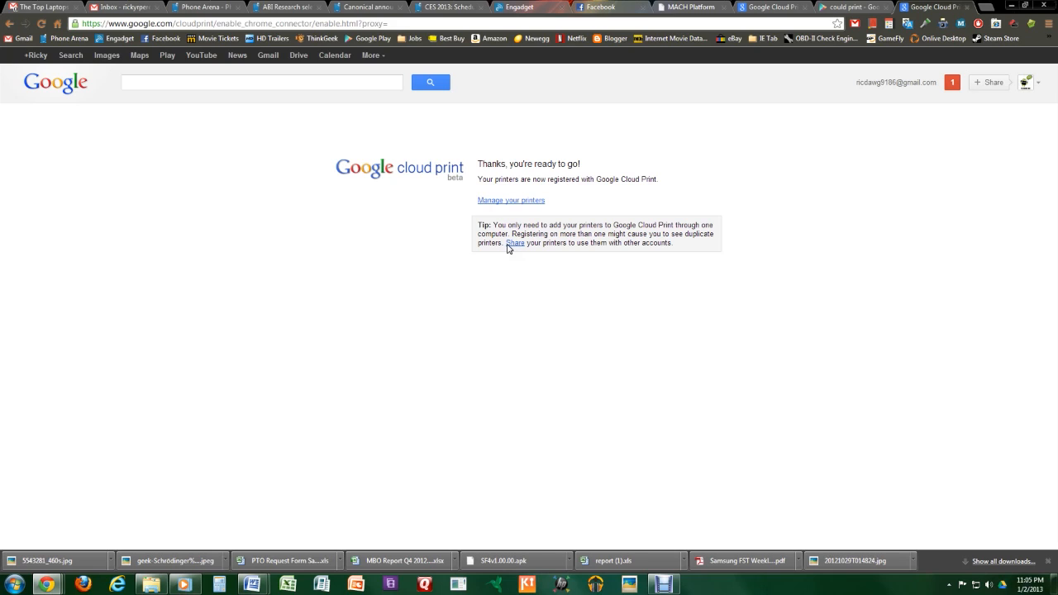
mouse_move(454, 244)
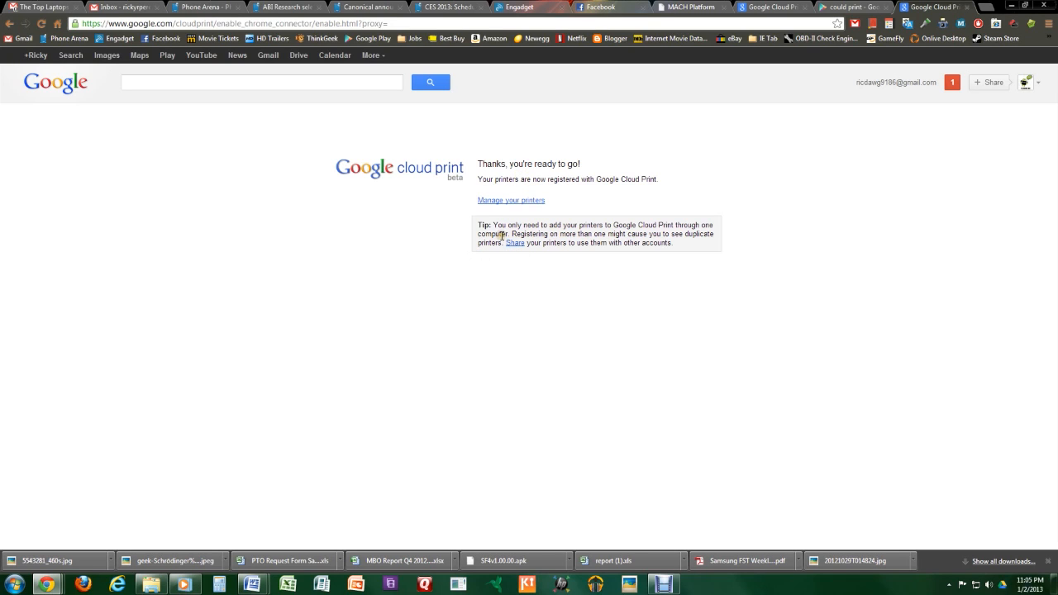
mouse_move(510, 205)
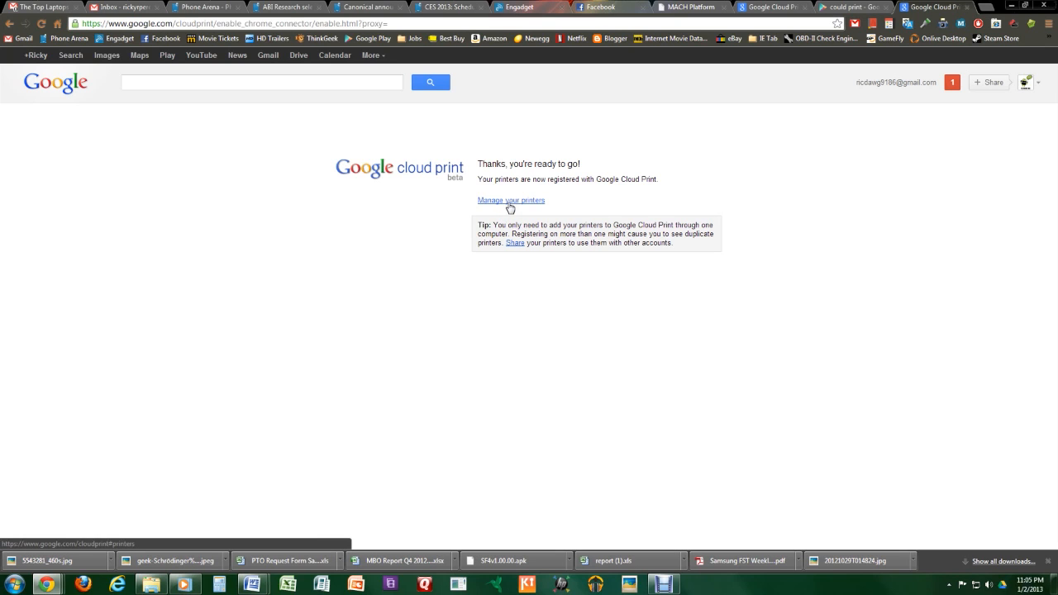
- View the registered printers list, then open the help article on connecting classic printers
click(510, 200)
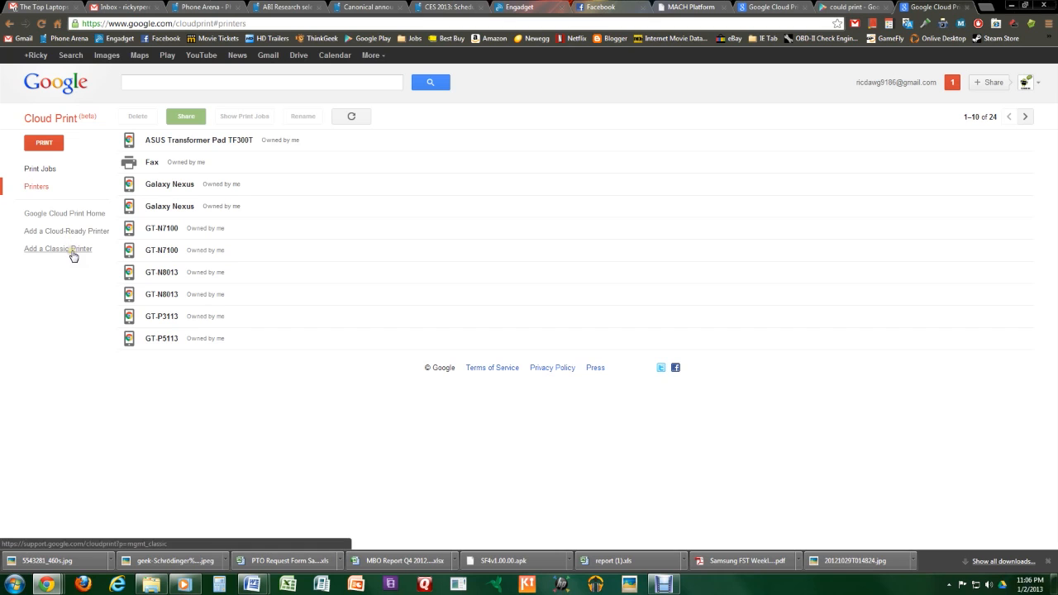
mouse_move(55, 249)
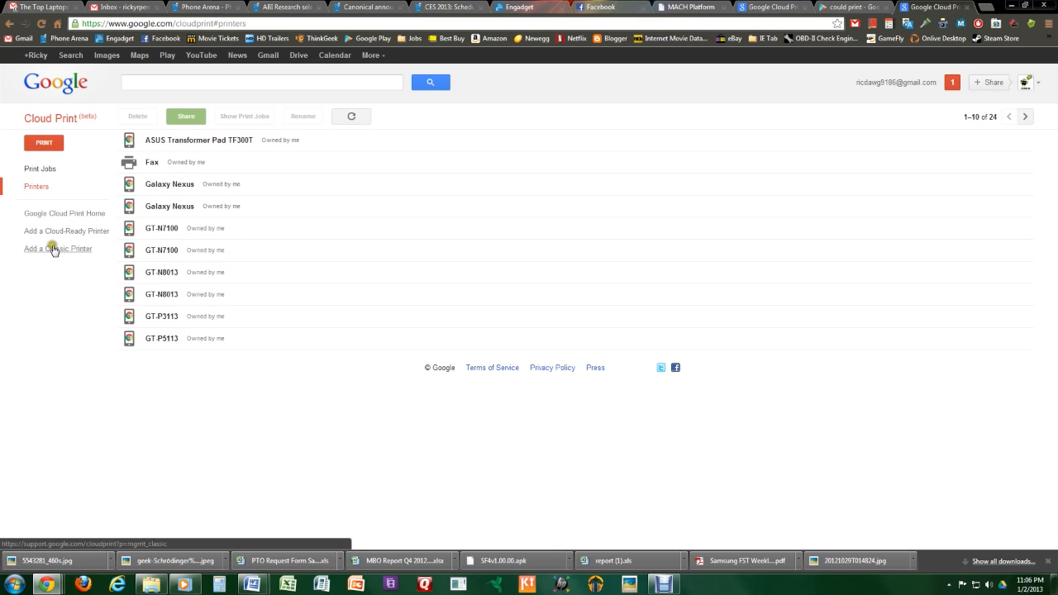
click(57, 249)
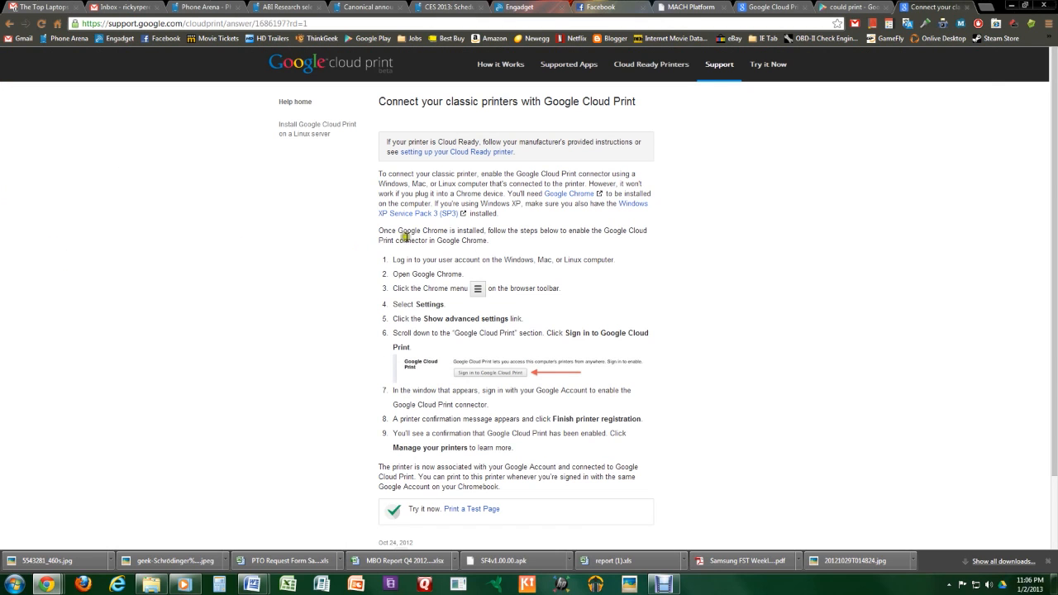
scroll(down, 3)
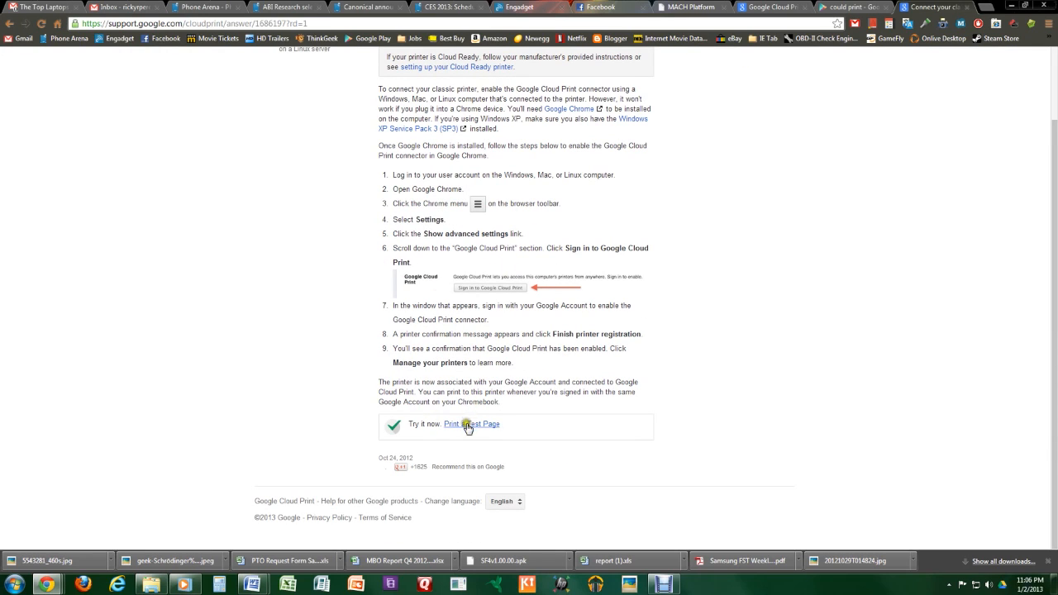
- Print a test page to the HP Photosmart Plus B209a-m destination
click(469, 424)
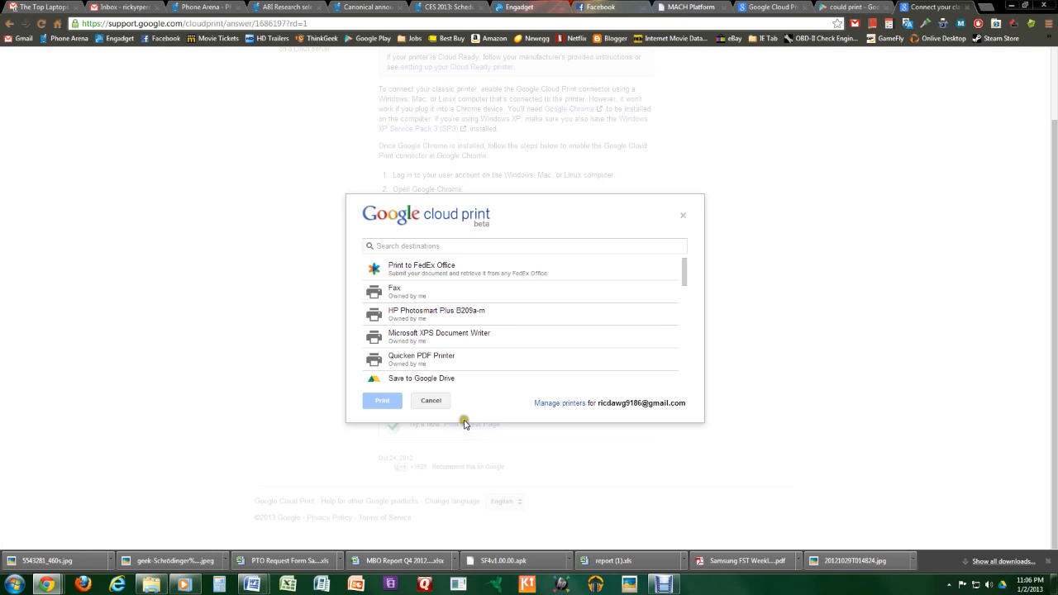
click(435, 314)
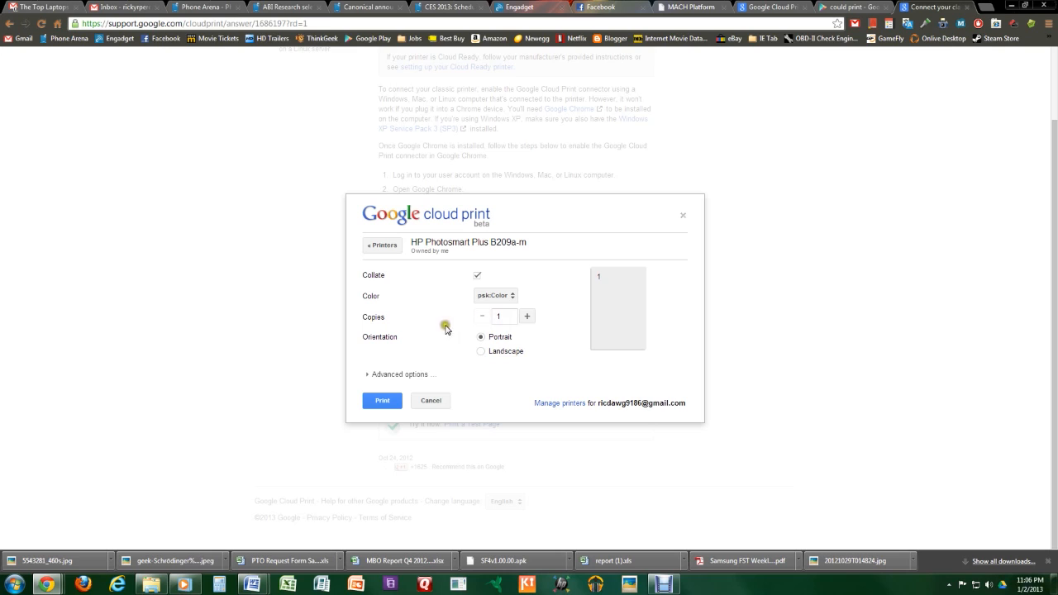
click(382, 400)
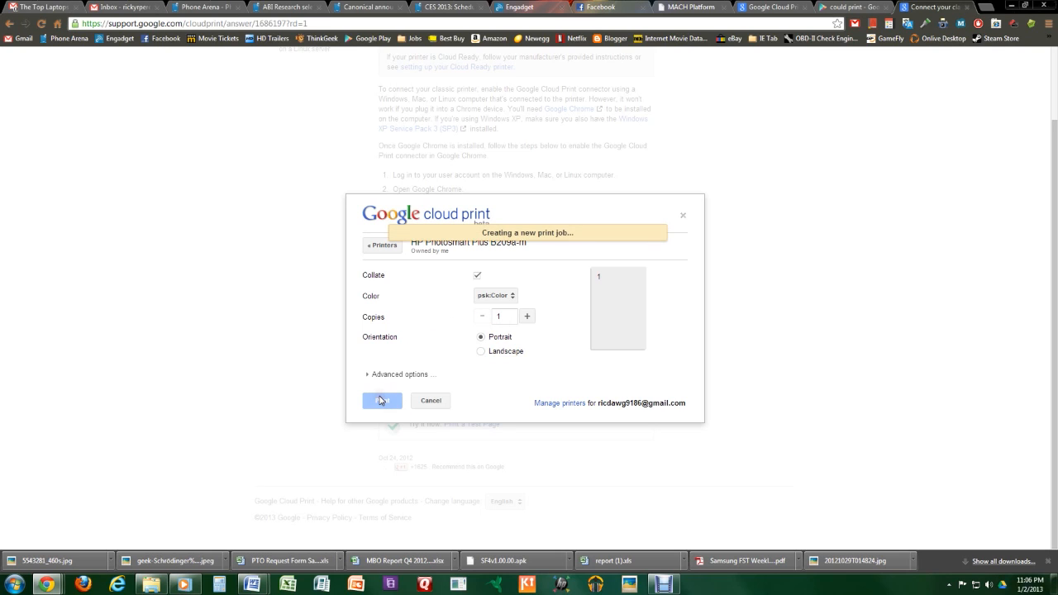
click(382, 400)
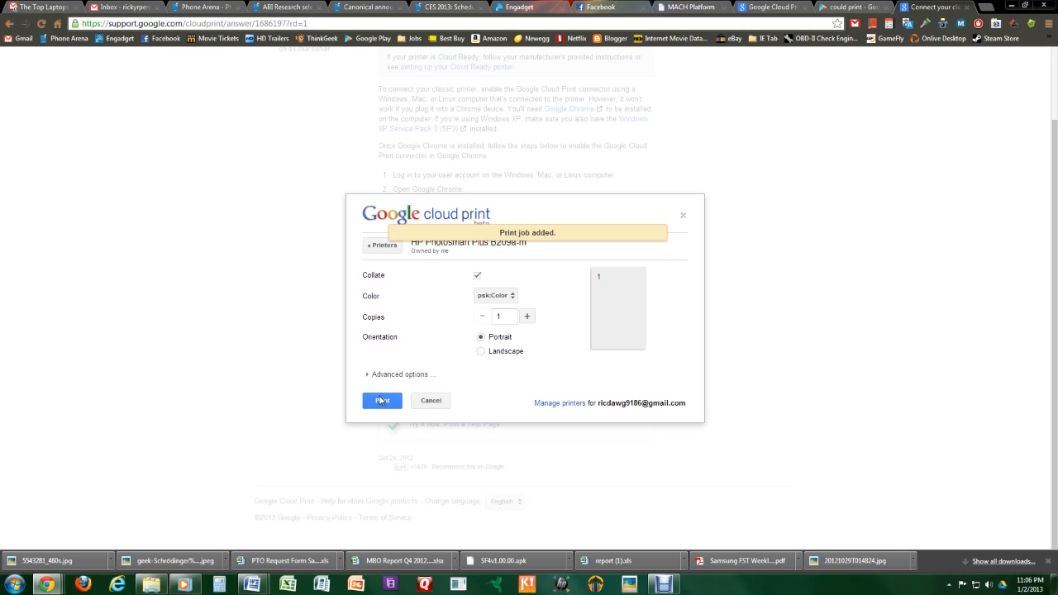
click(381, 401)
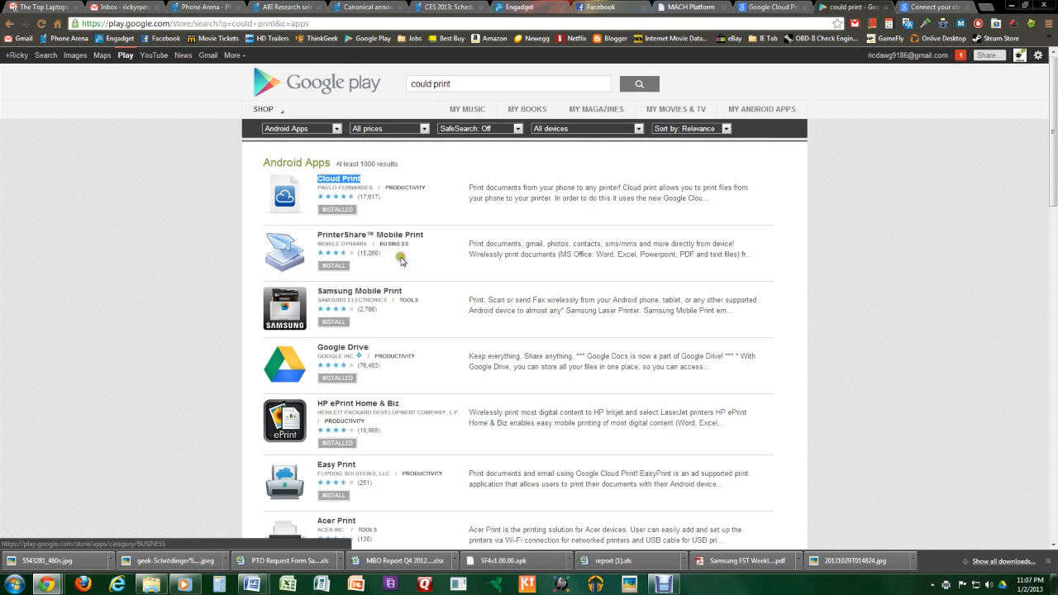
mouse_move(462, 242)
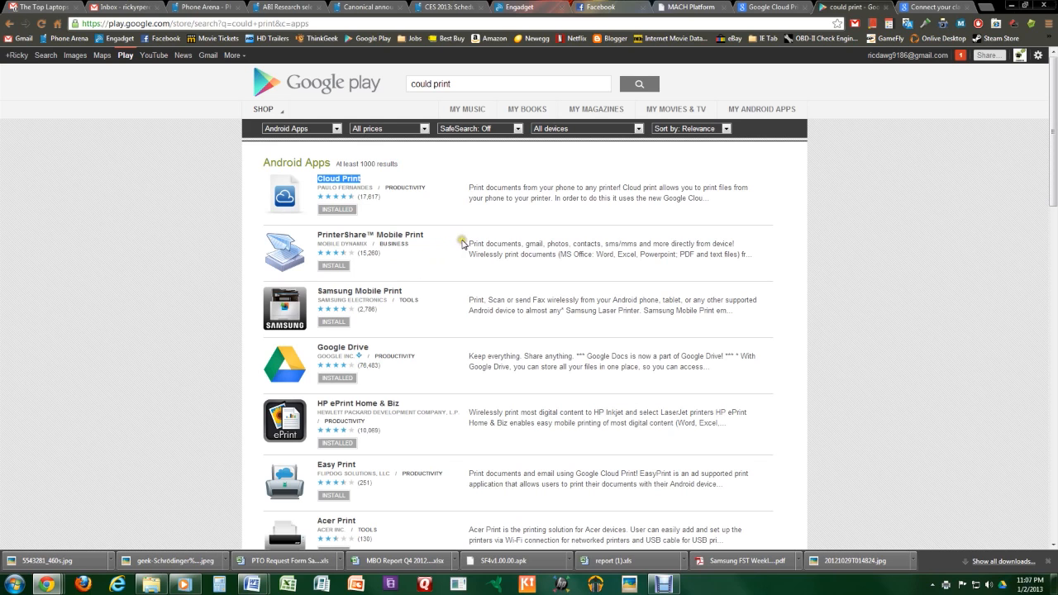
mouse_move(596, 299)
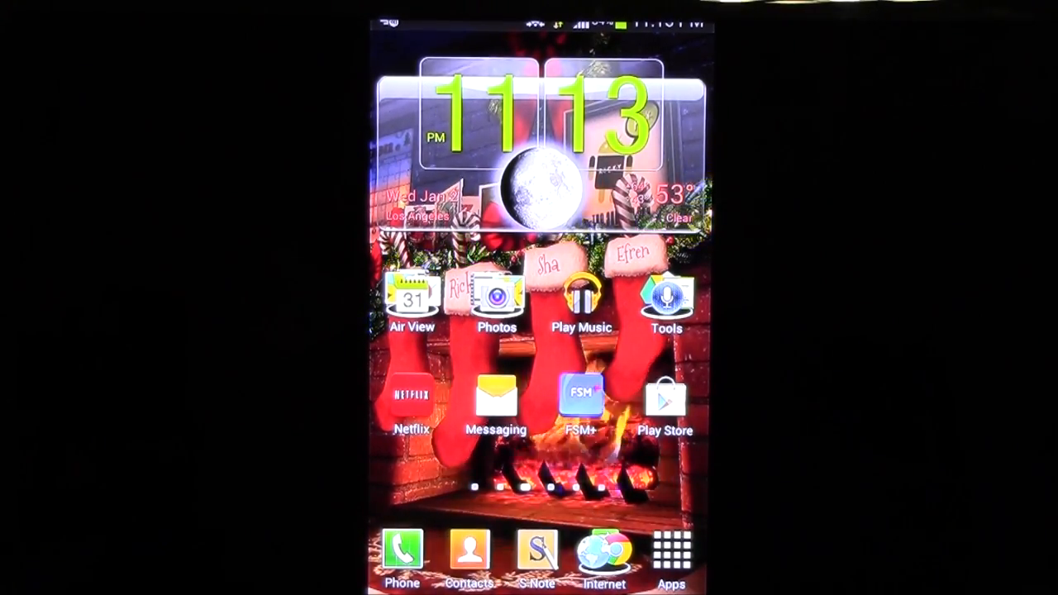
- Launch the Play Store and open Cloud Print from the recent 'cloud print' search
click(666, 400)
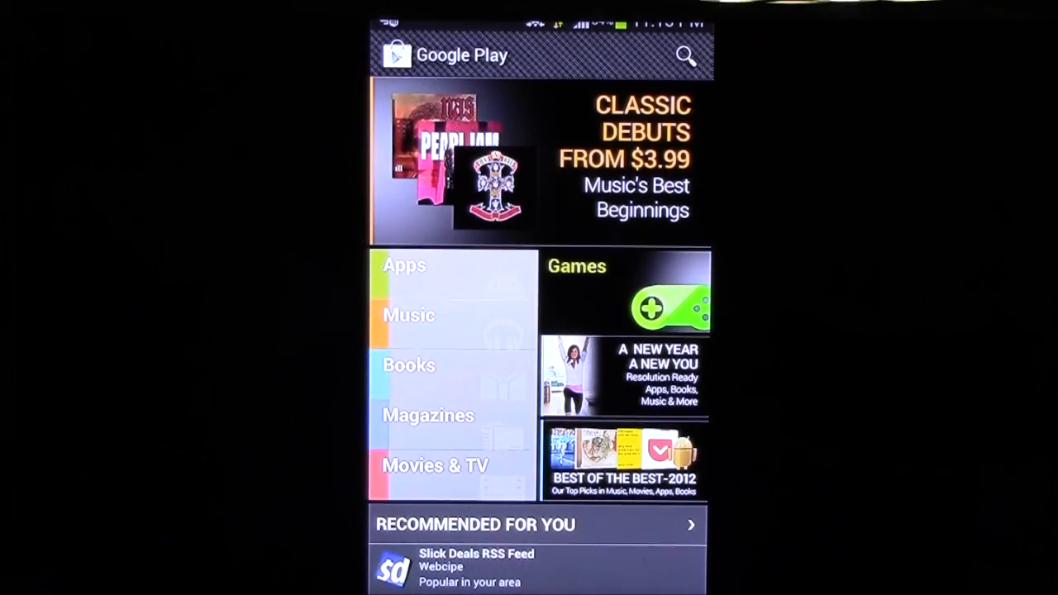
click(684, 56)
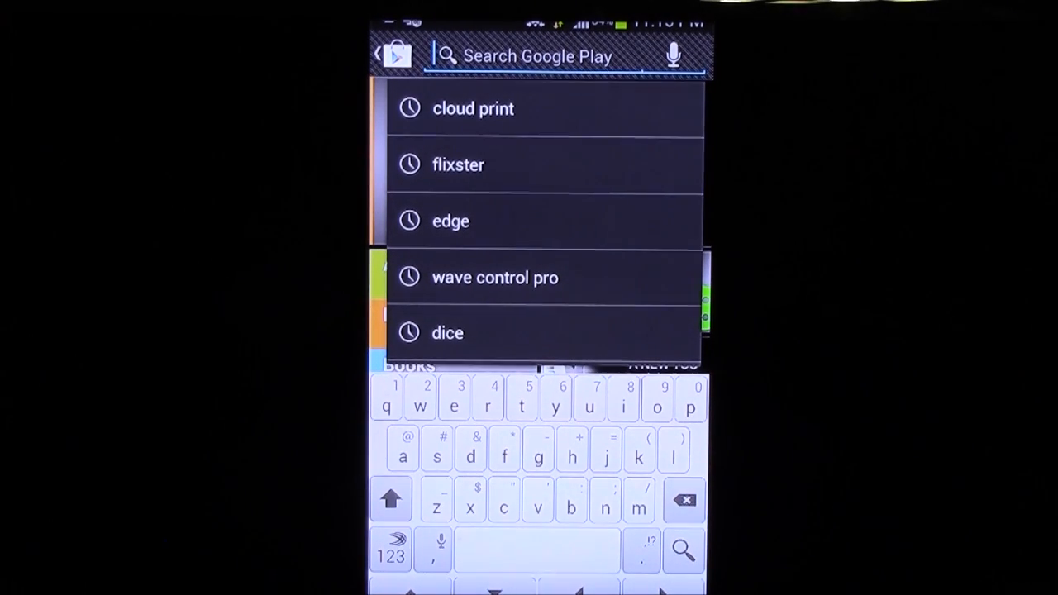
click(473, 108)
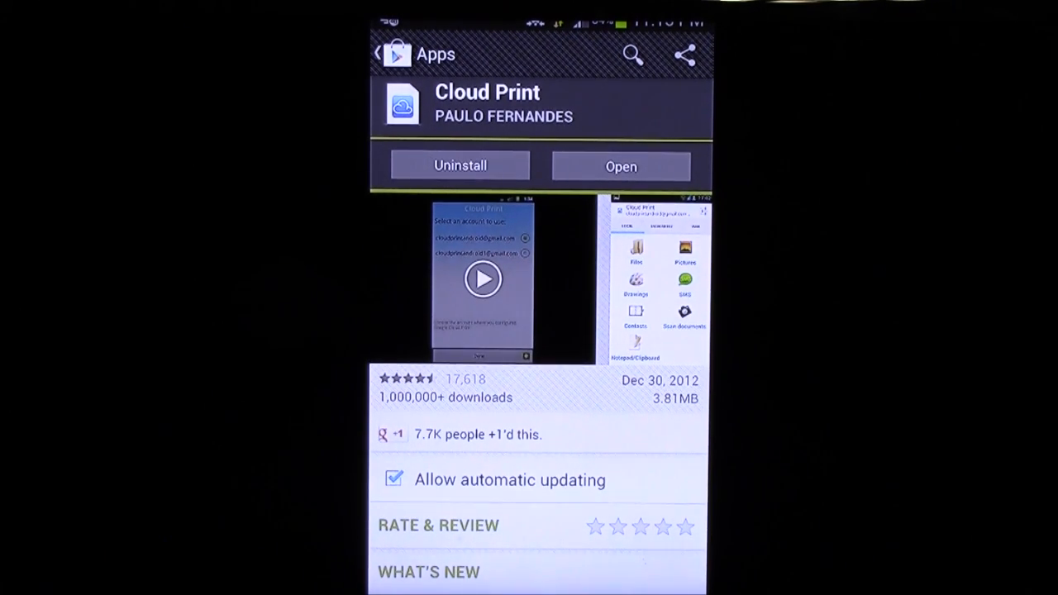
- Open the installed Cloud Print app, pass the welcome screen, and select the configured Google account
click(621, 166)
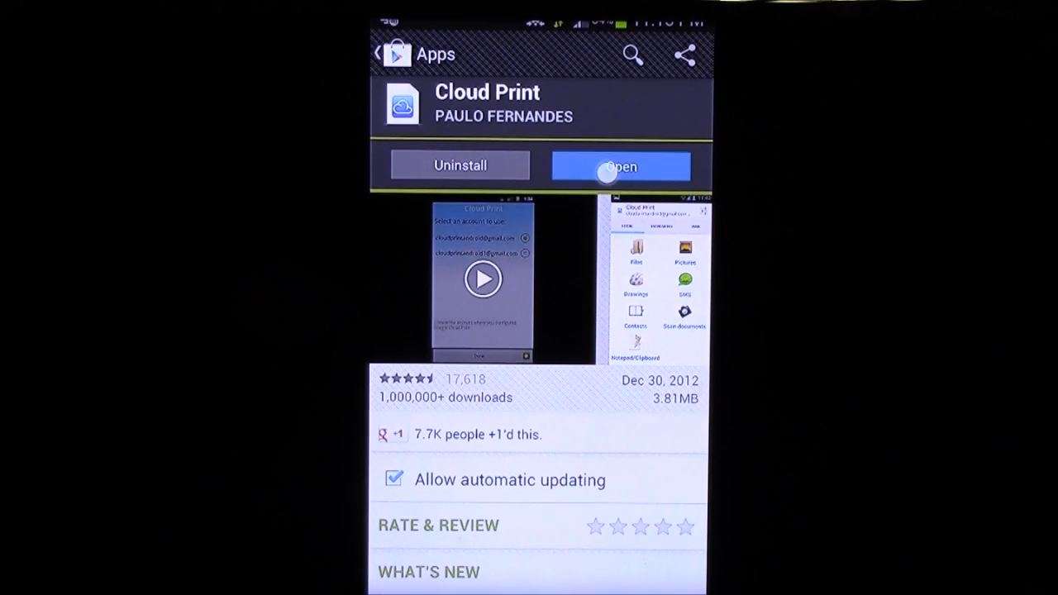
click(619, 166)
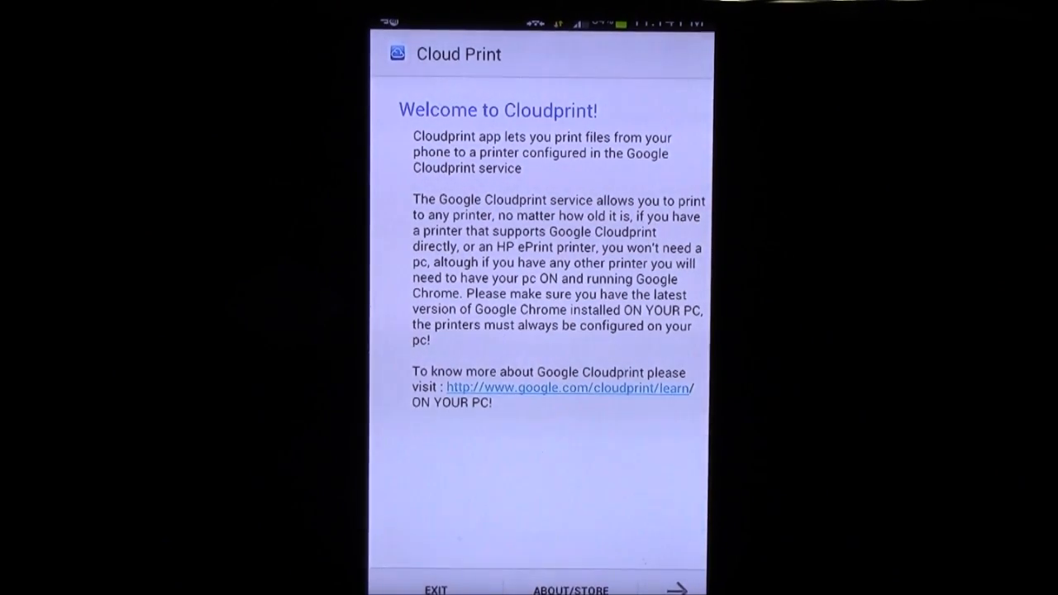
click(681, 587)
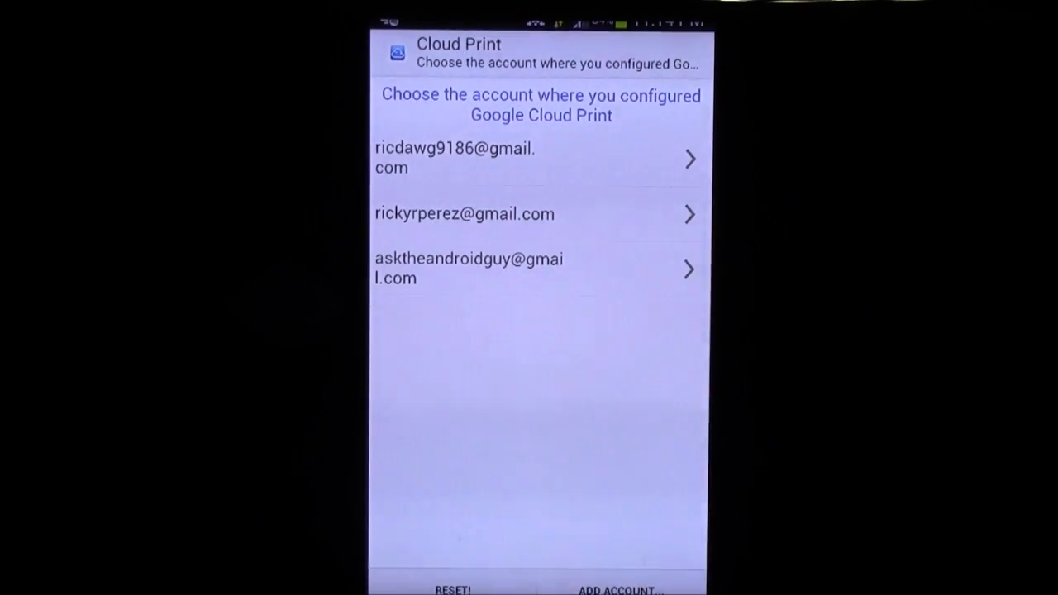
click(454, 158)
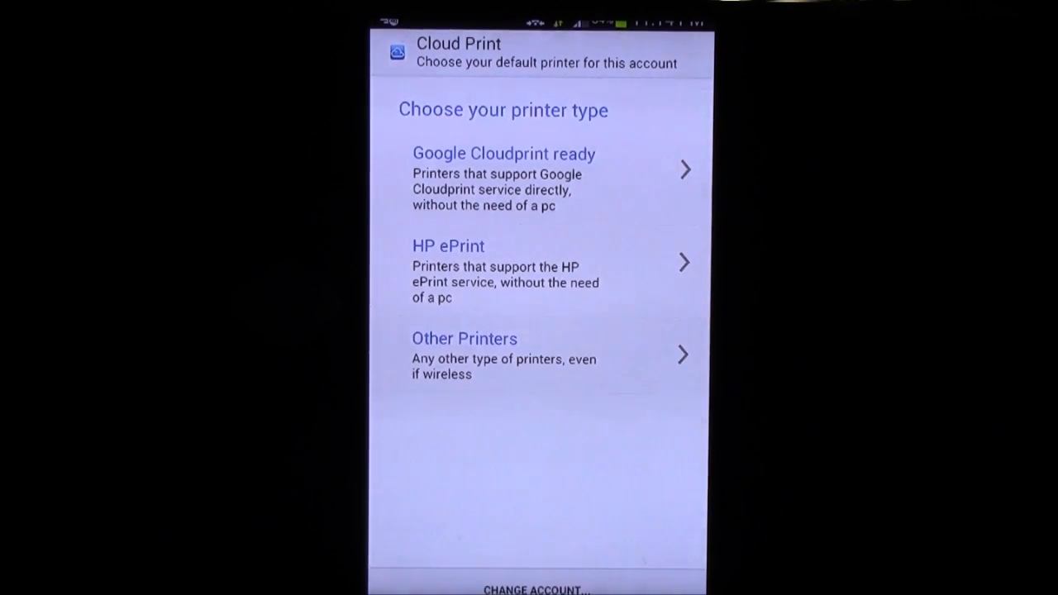
- Choose Other Printers, pick HP Photosmart Plus B209a-m, and confirm it as default
click(502, 153)
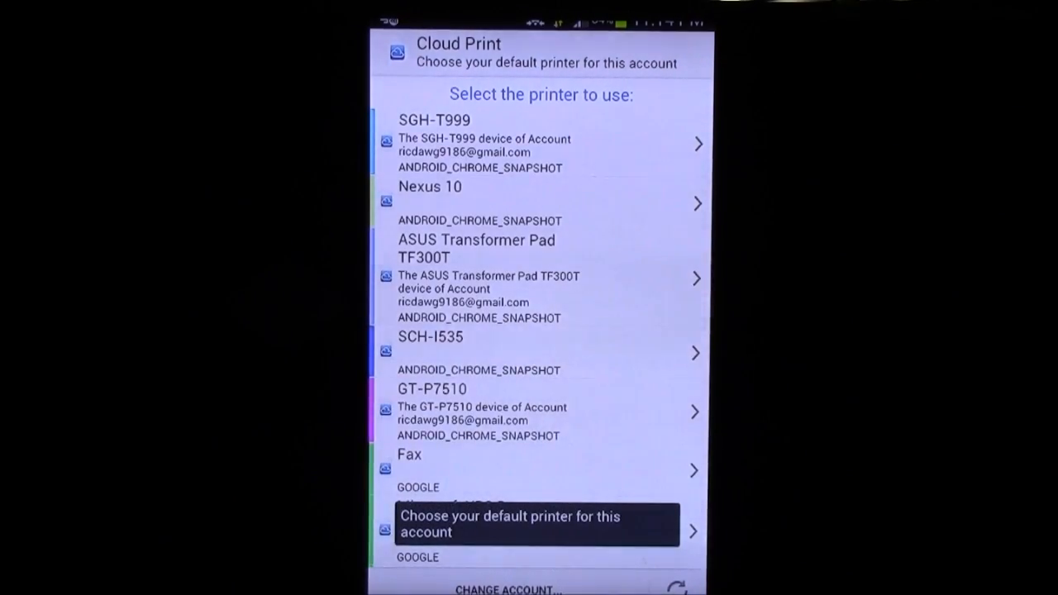
scroll(down, 3)
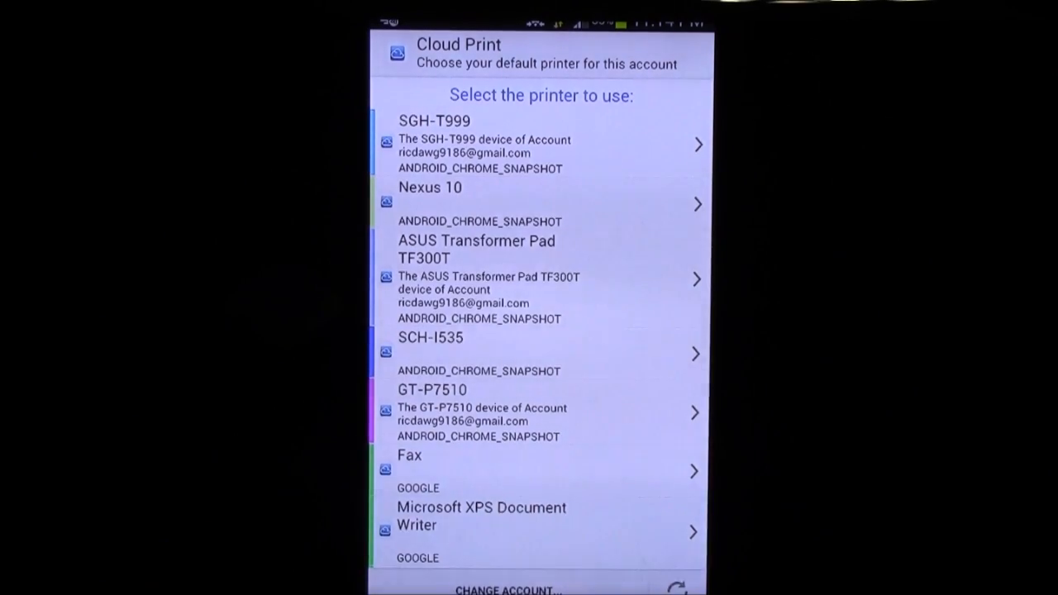
scroll(down, 3)
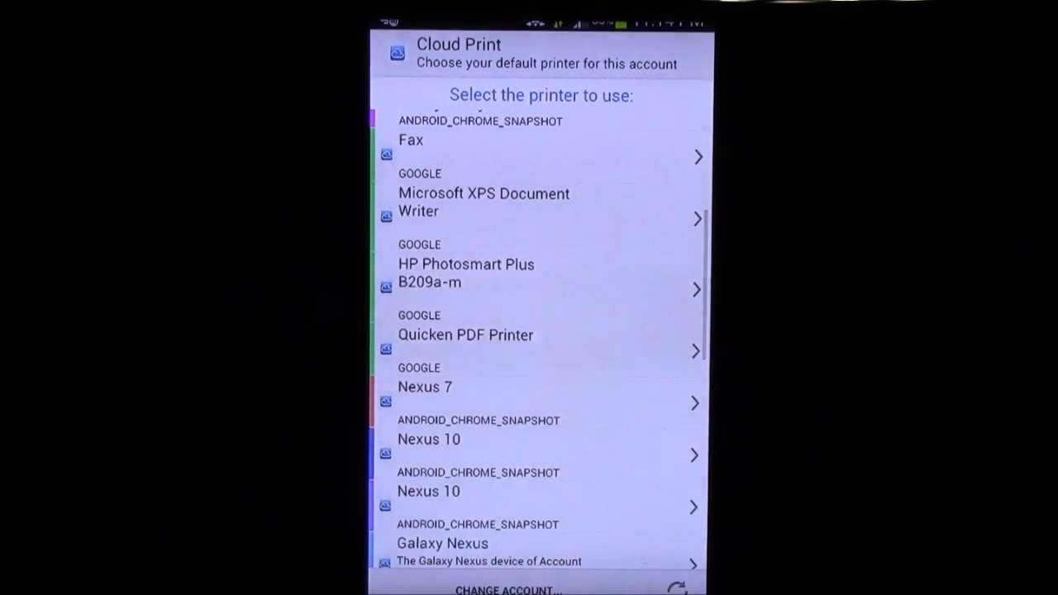
click(465, 272)
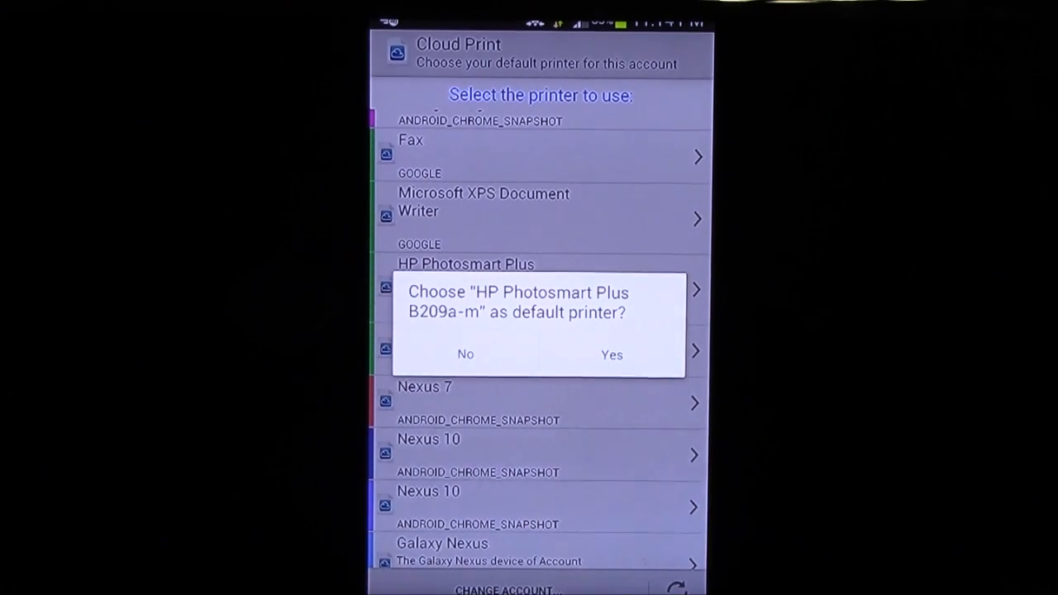
click(610, 353)
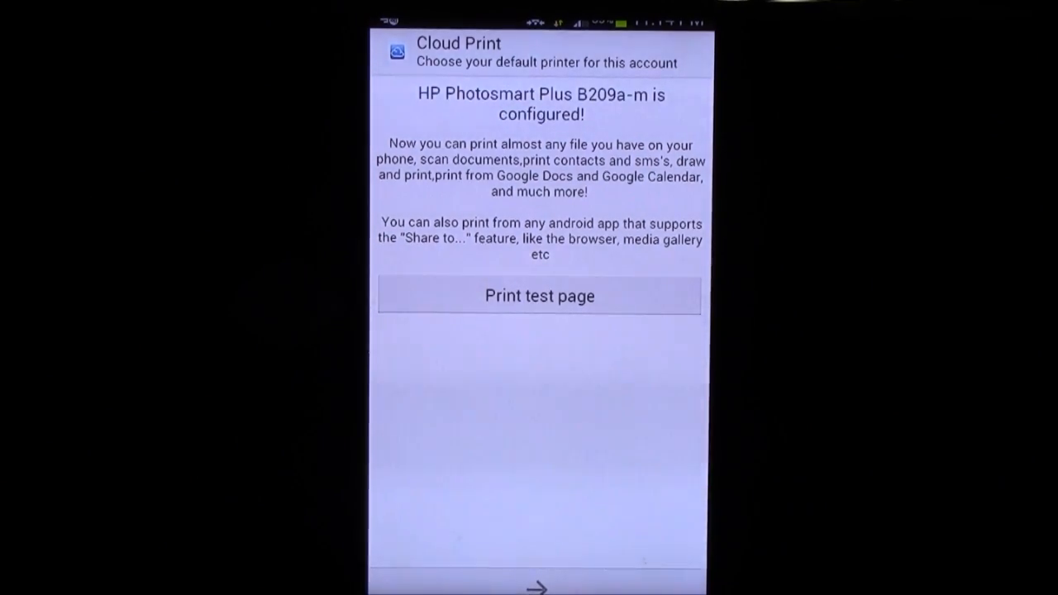
- Send a test page to the HP Photosmart, then continue to the Main Menu
click(538, 295)
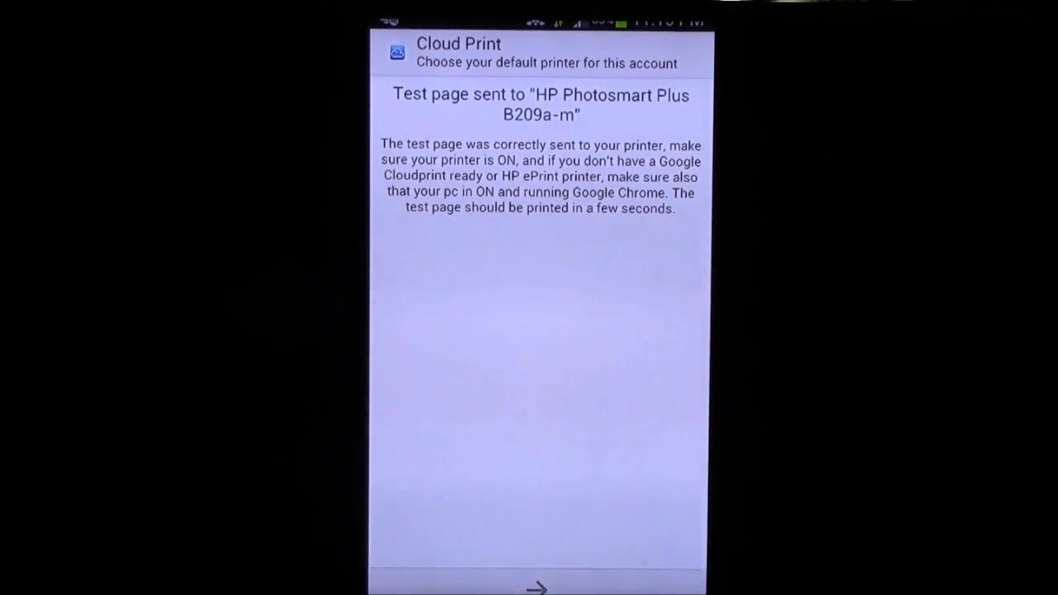
click(536, 586)
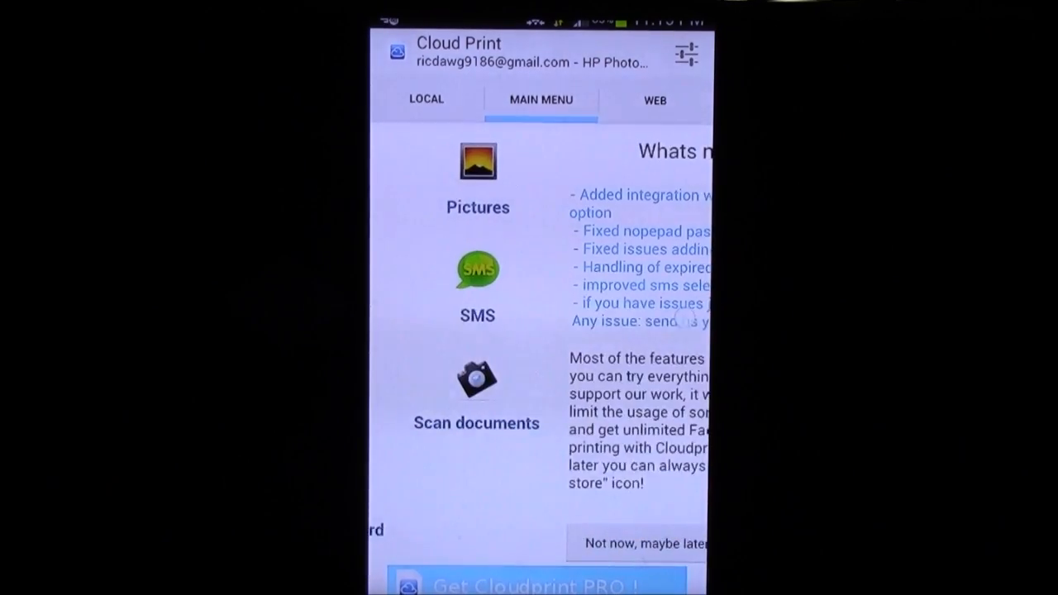
- Switch to the WEB tab and choose Facebook as the printing source
click(425, 100)
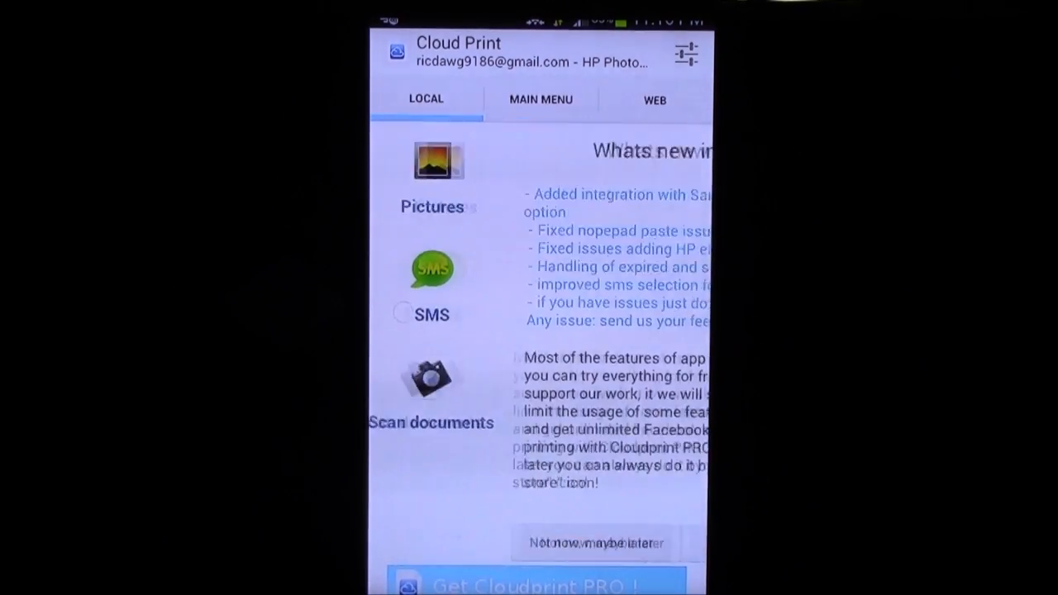
click(653, 99)
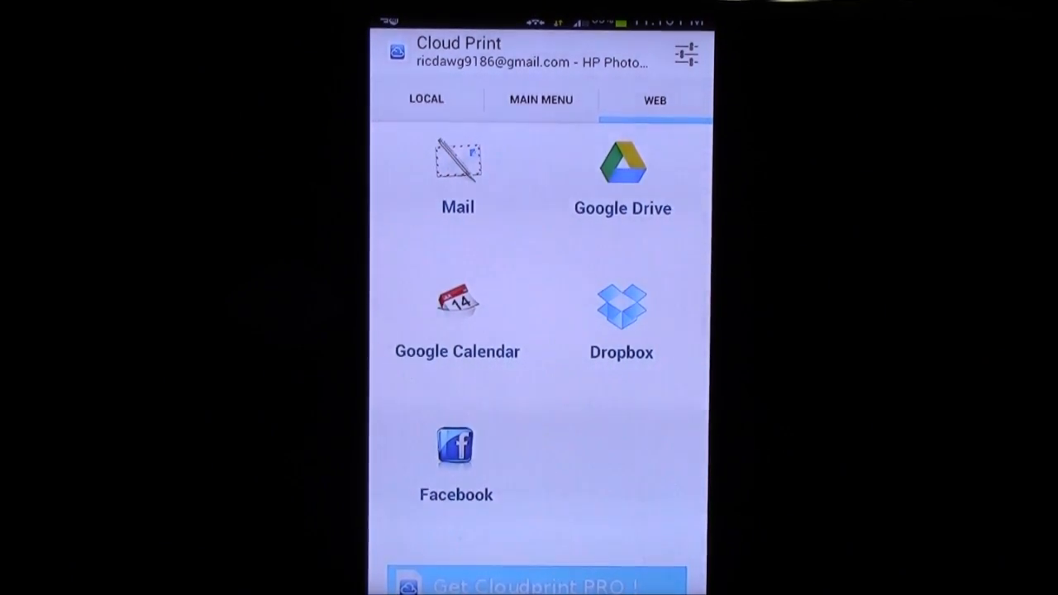
click(455, 446)
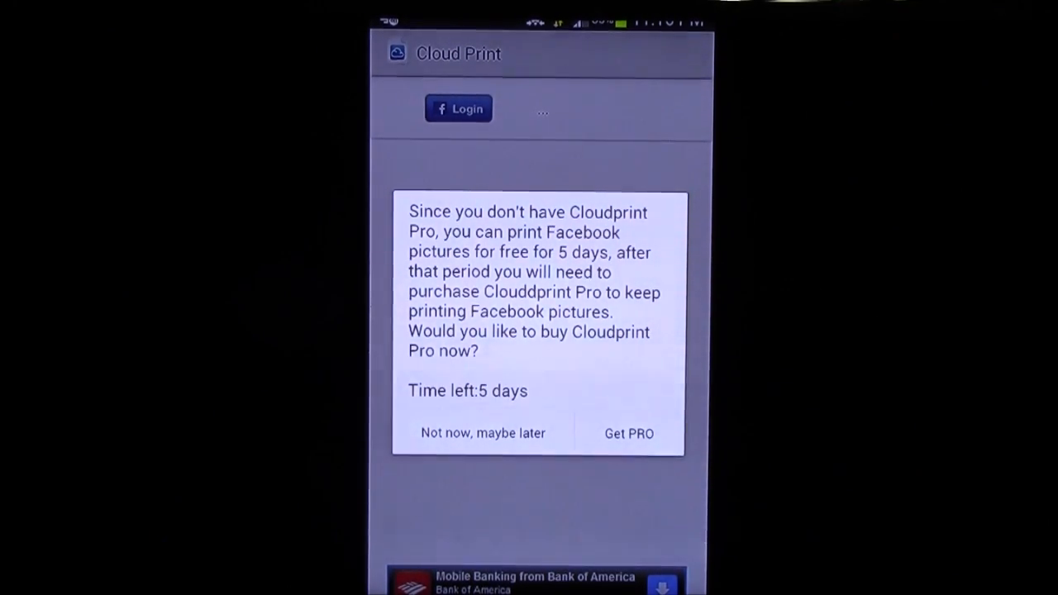
- Decline the Pro notice, leave the Facebook login, and browse LOCAL and WEB tabs, ending on WEB
click(482, 433)
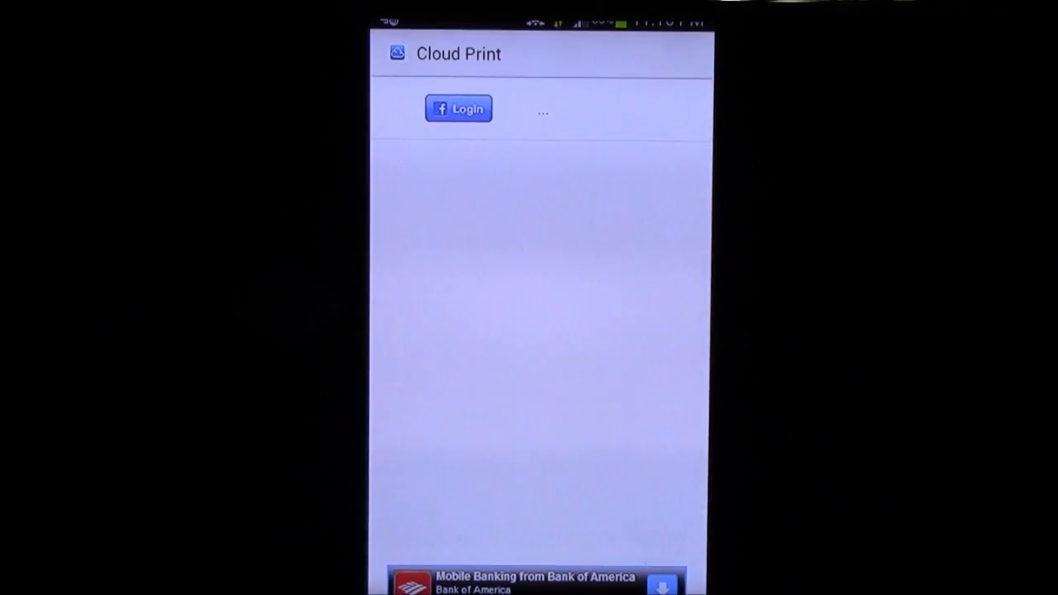
click(457, 108)
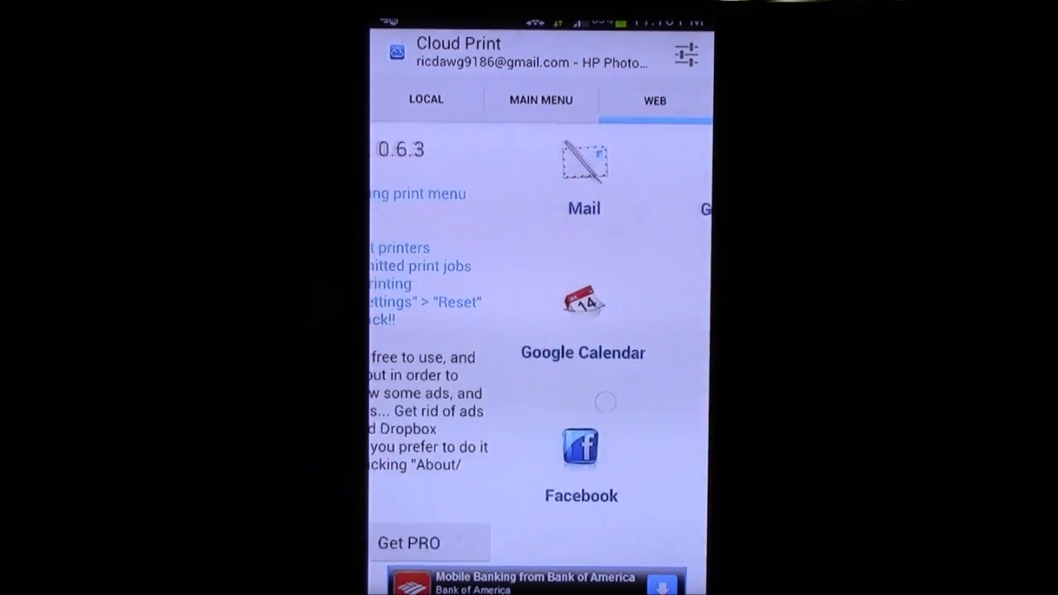
click(425, 100)
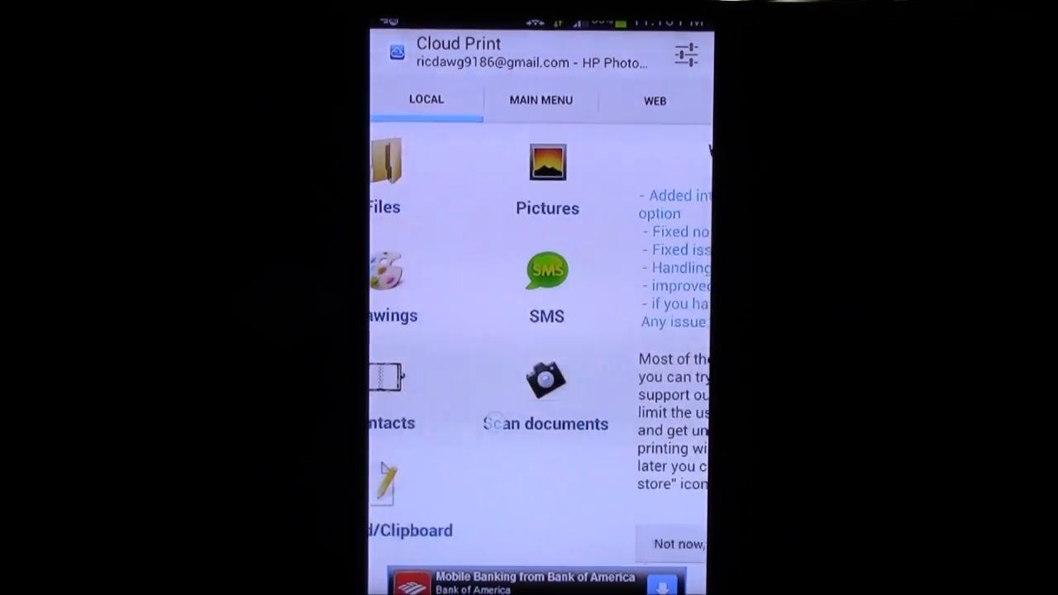
click(653, 100)
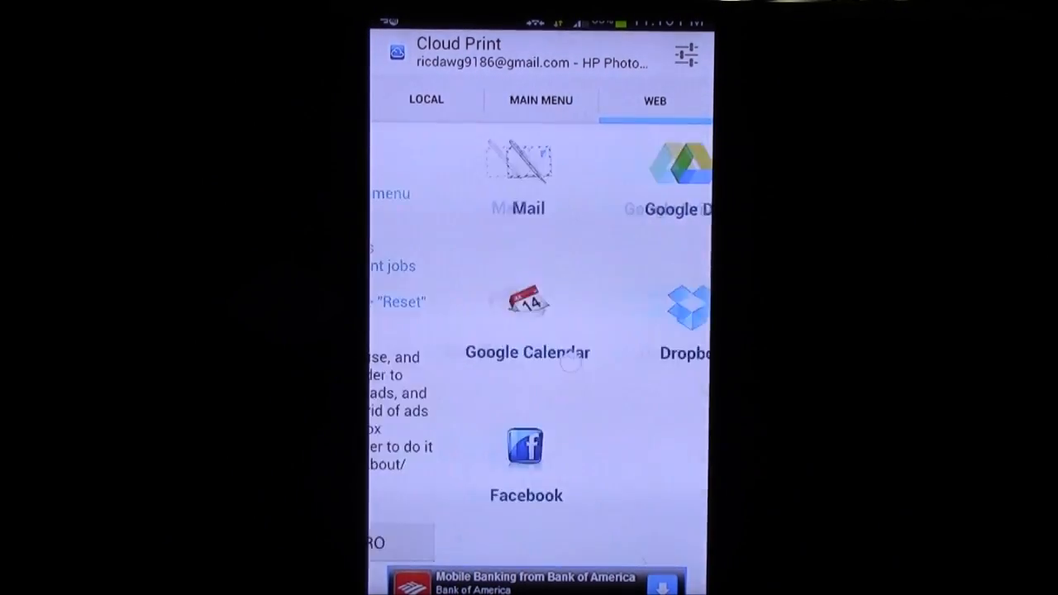
click(425, 100)
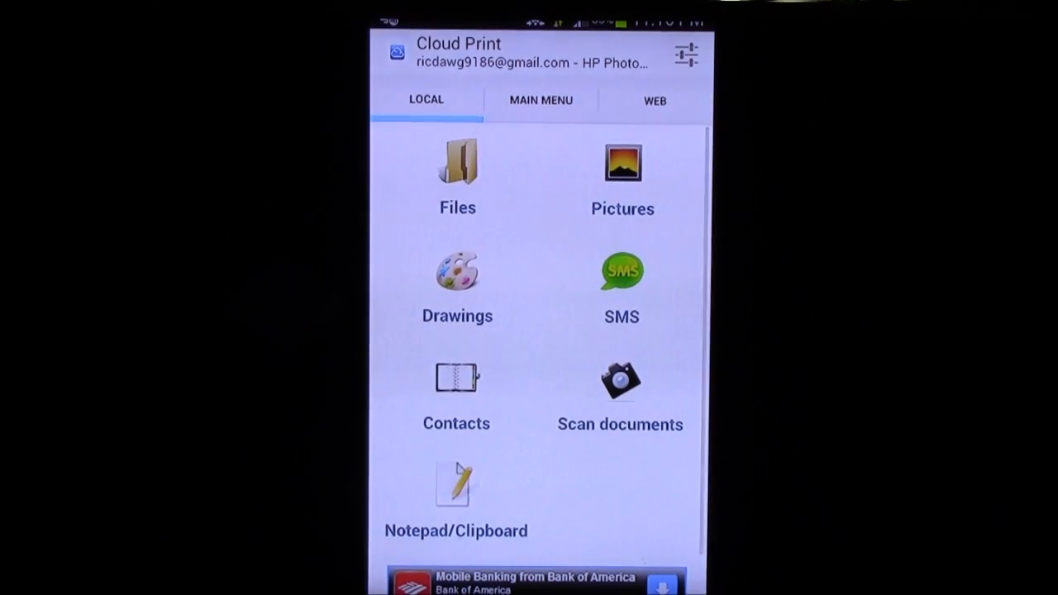
click(654, 100)
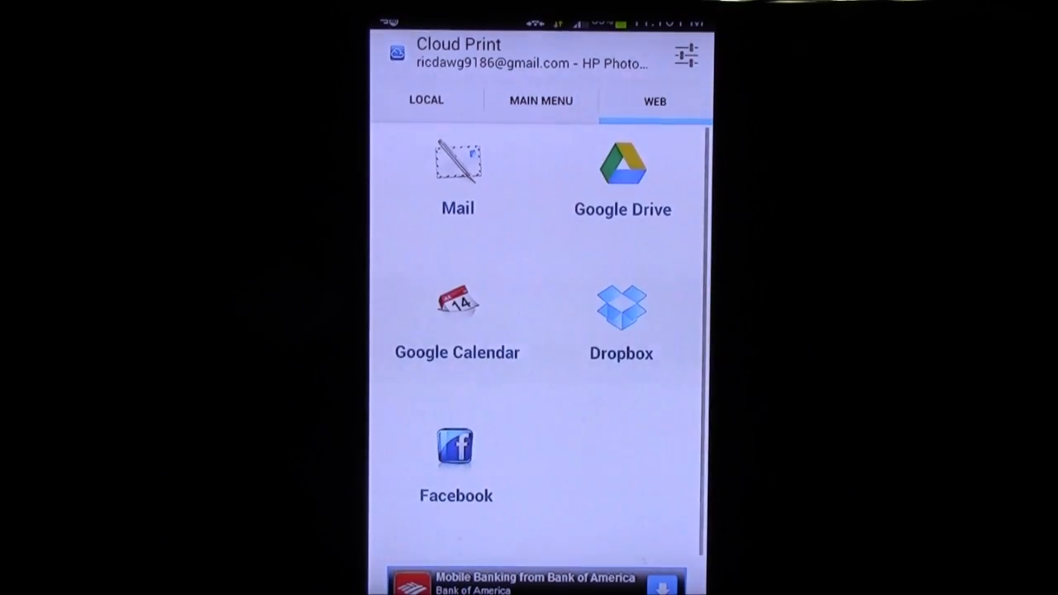
click(686, 52)
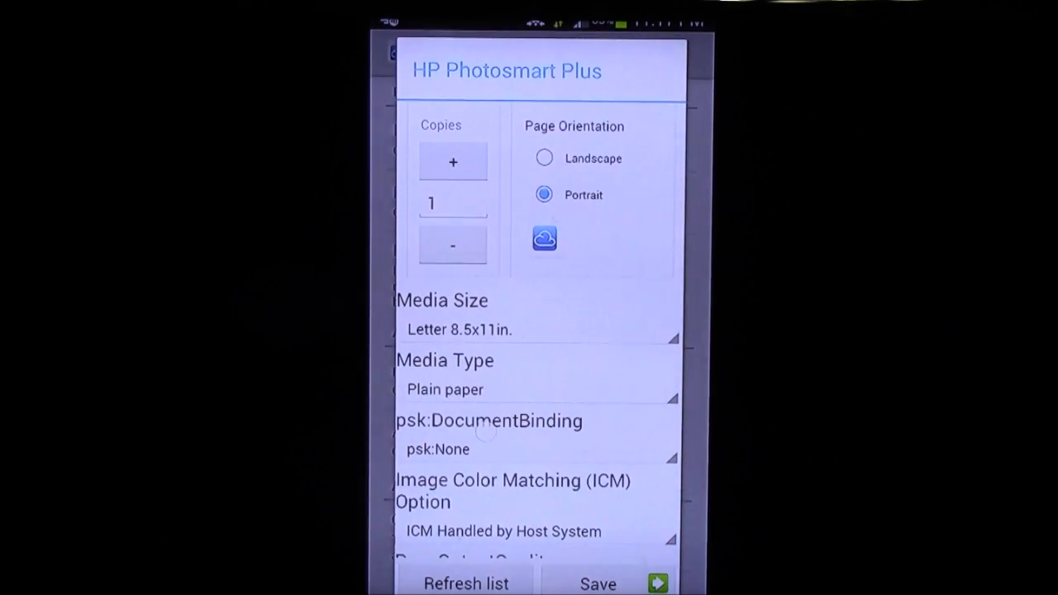
scroll(down, 3)
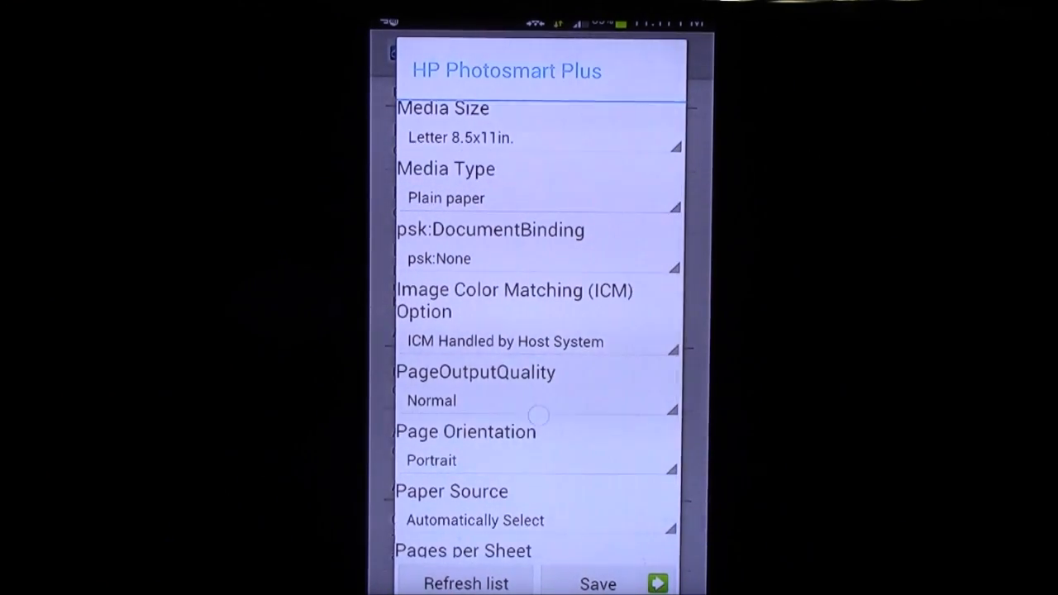
scroll(down, 3)
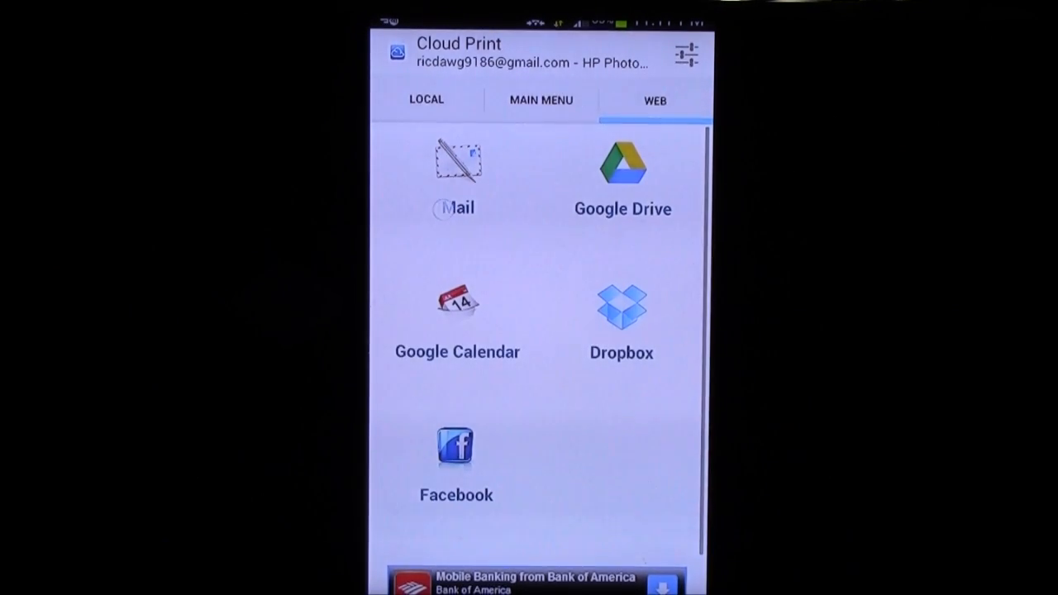
- Browse the What's New and local printing tabs, then open About/Store from MAIN MENU
click(541, 100)
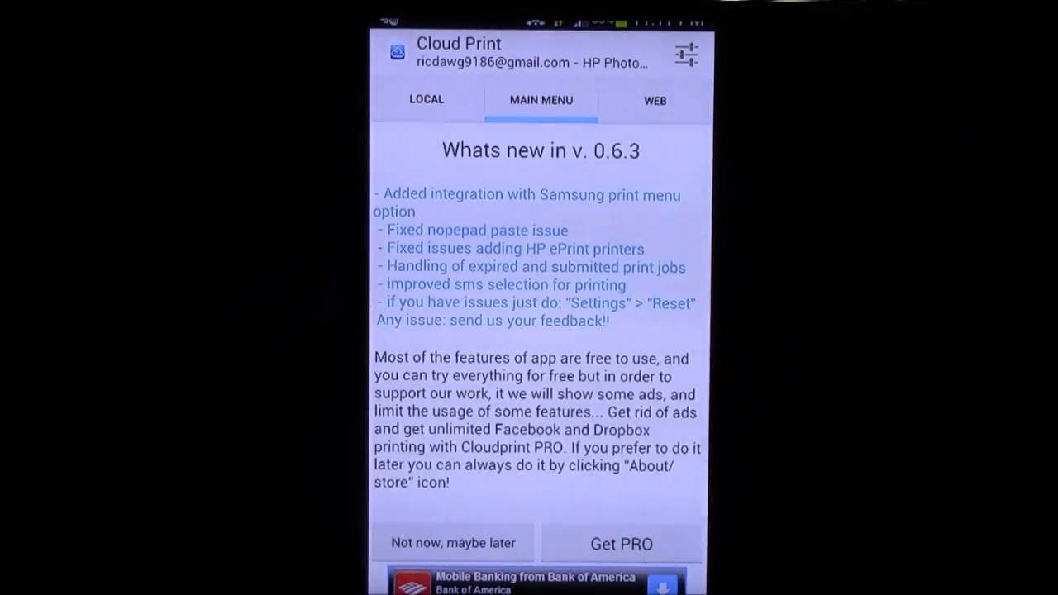
click(425, 100)
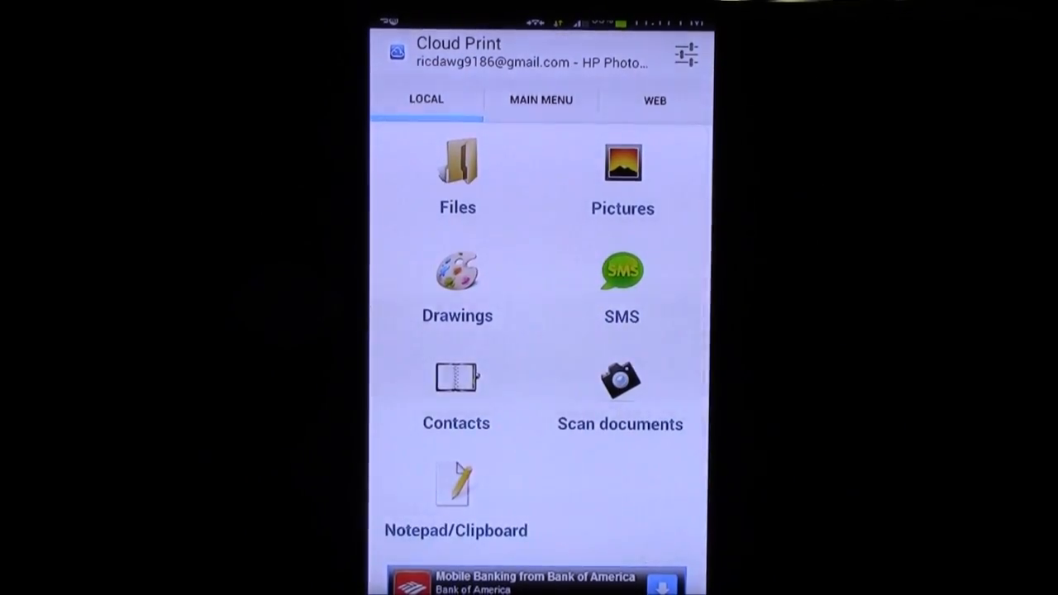
click(540, 100)
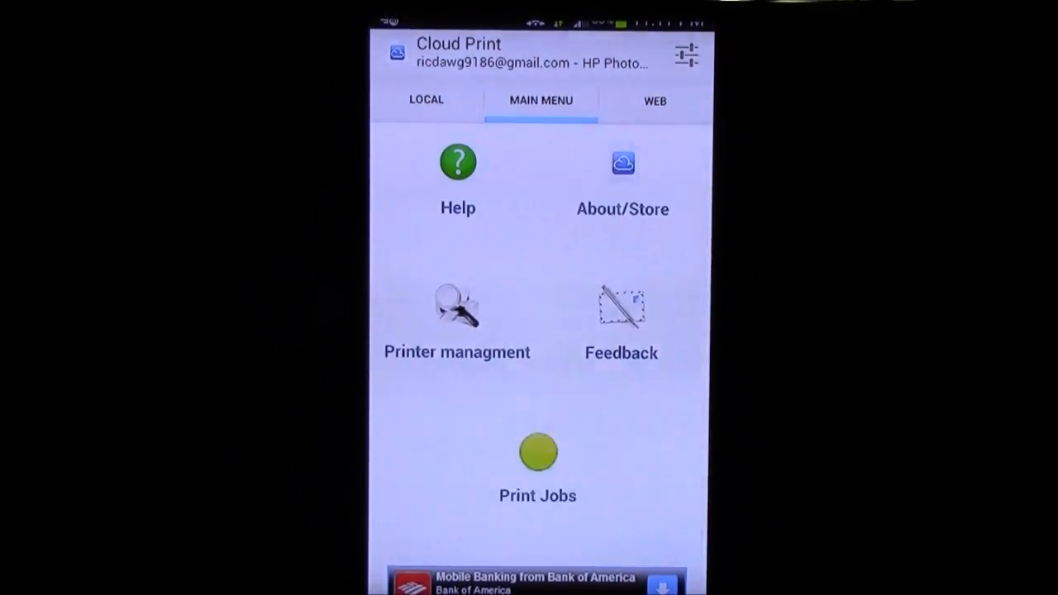
click(622, 174)
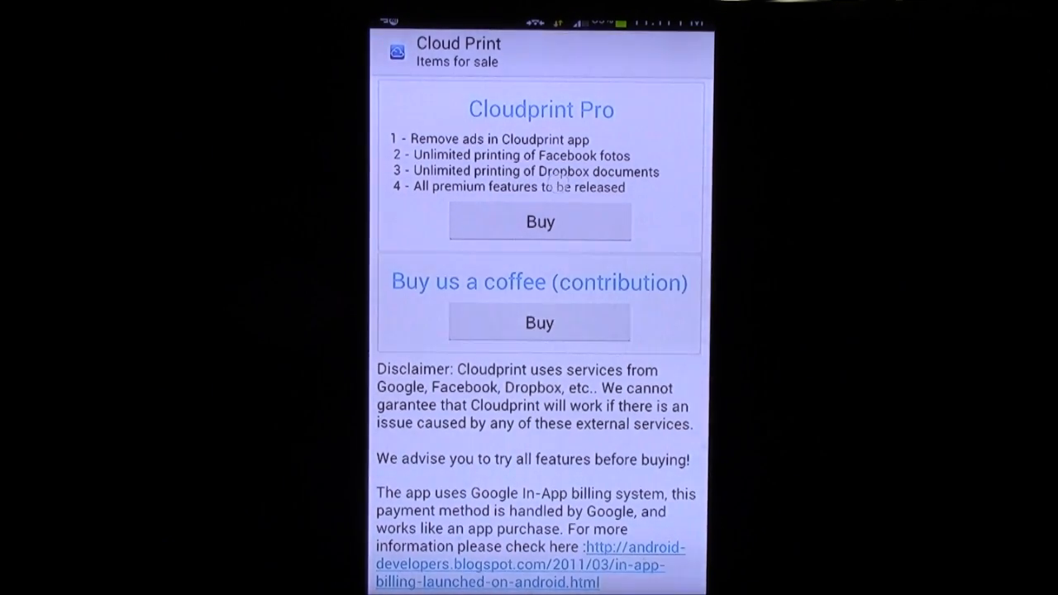
- Go back from the Items for sale screen to the MAIN MENU
click(539, 221)
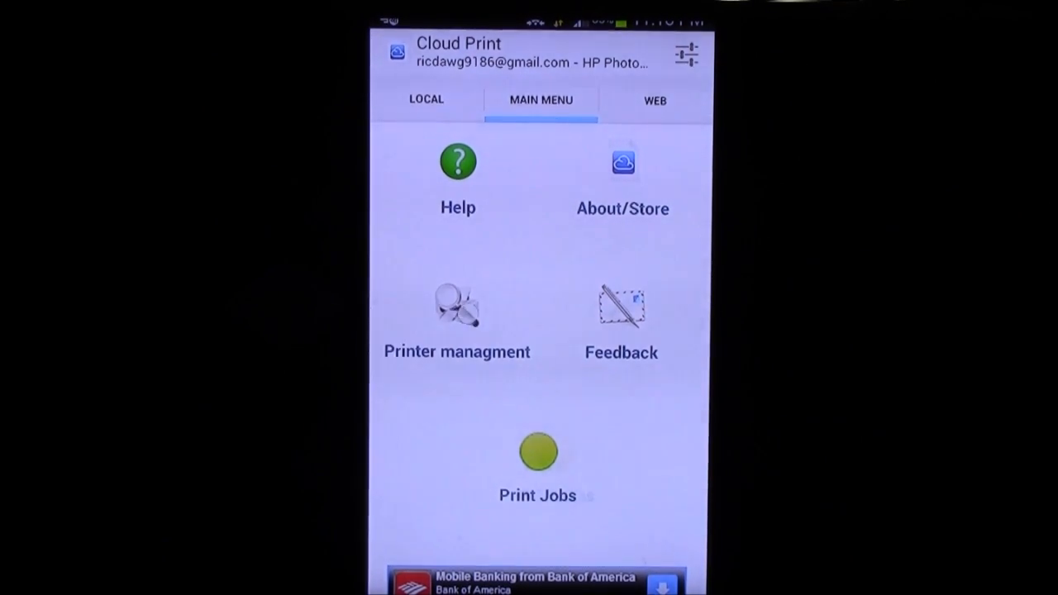
click(654, 100)
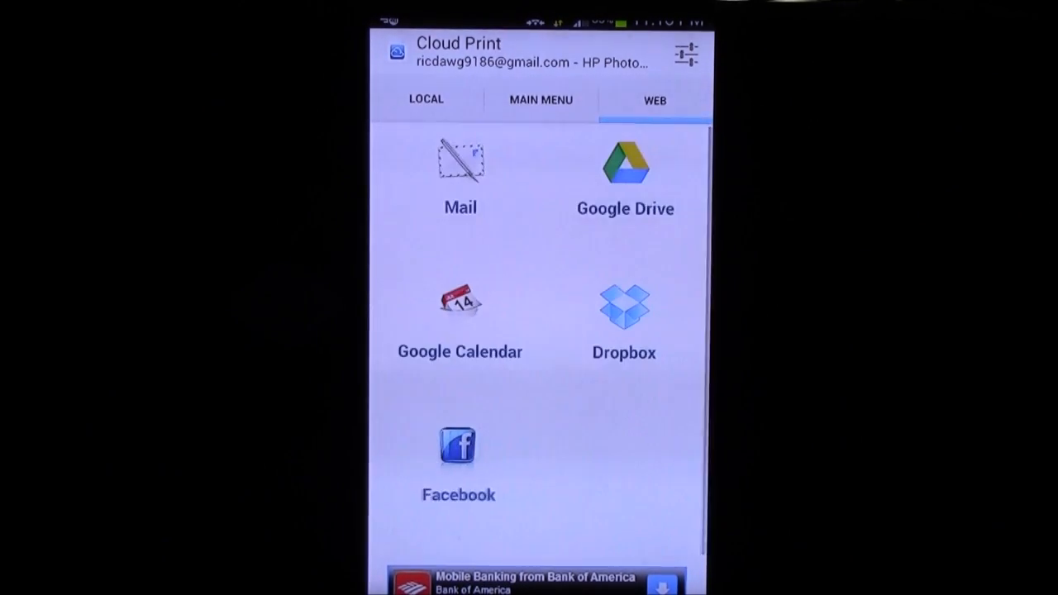
click(540, 100)
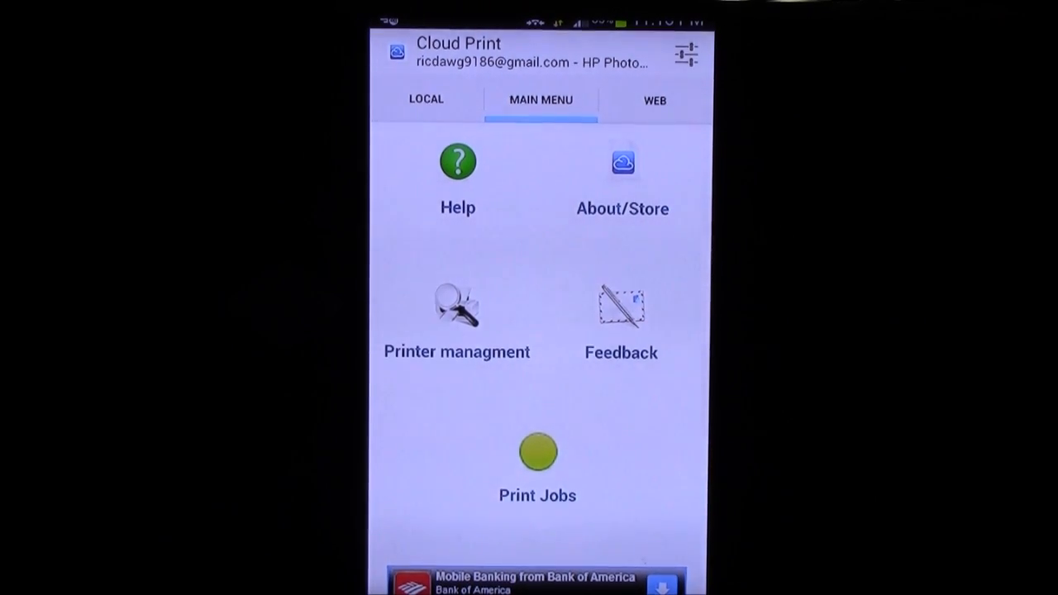
click(426, 100)
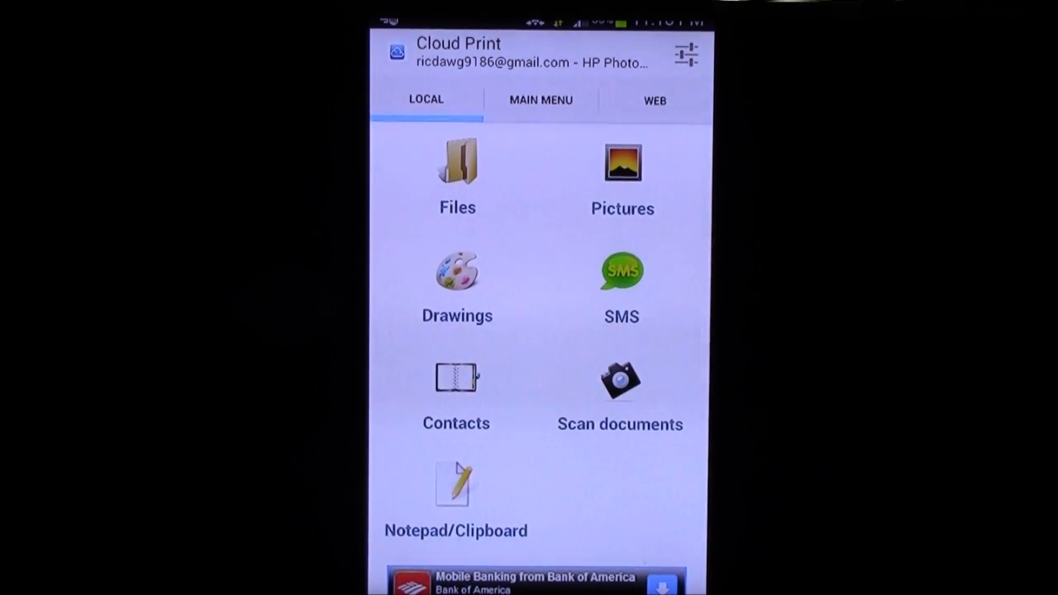
click(541, 100)
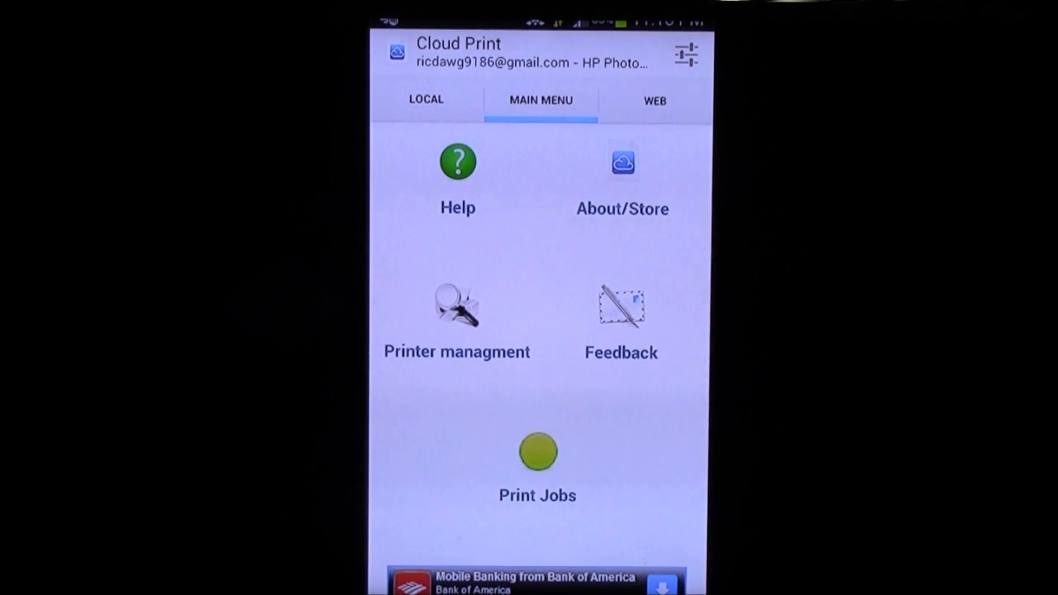